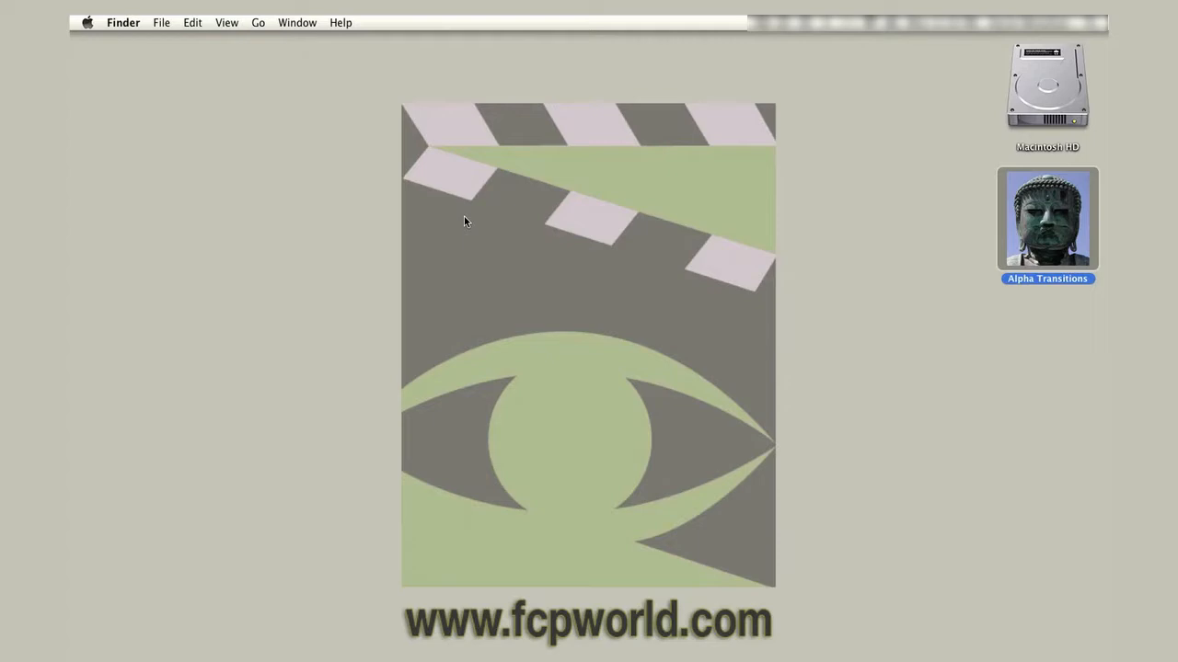
mouse_move(1053, 357)
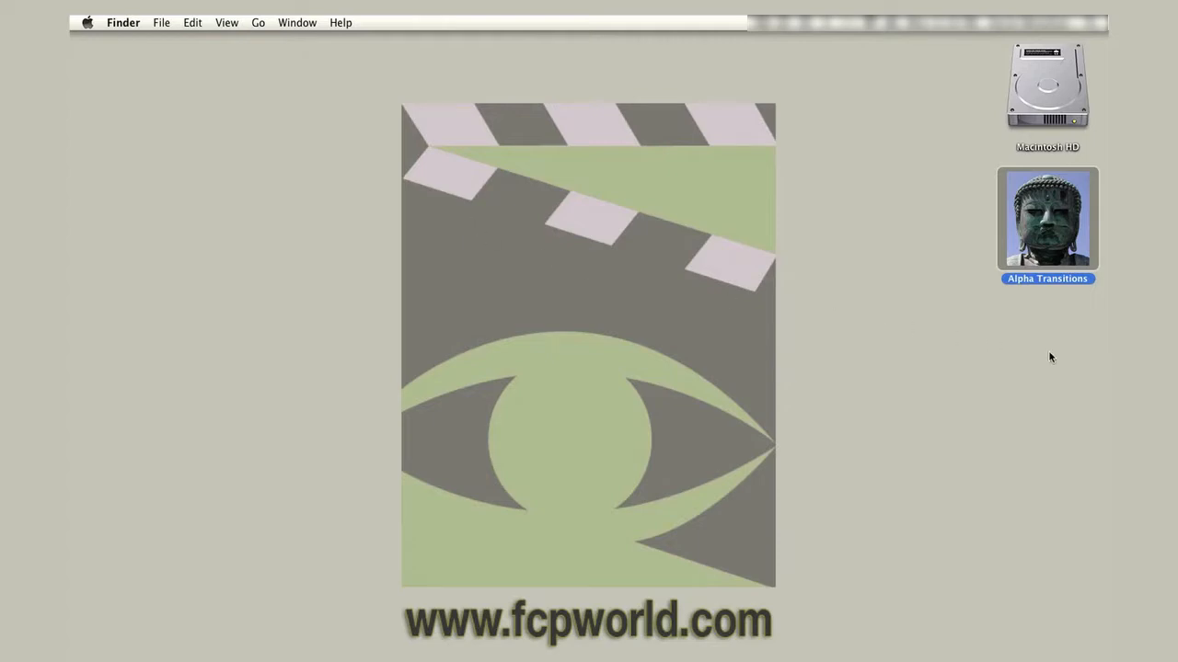
Step: Open the Alpha Transitions volume and view its Images folder in Finder
double_click(1047, 219)
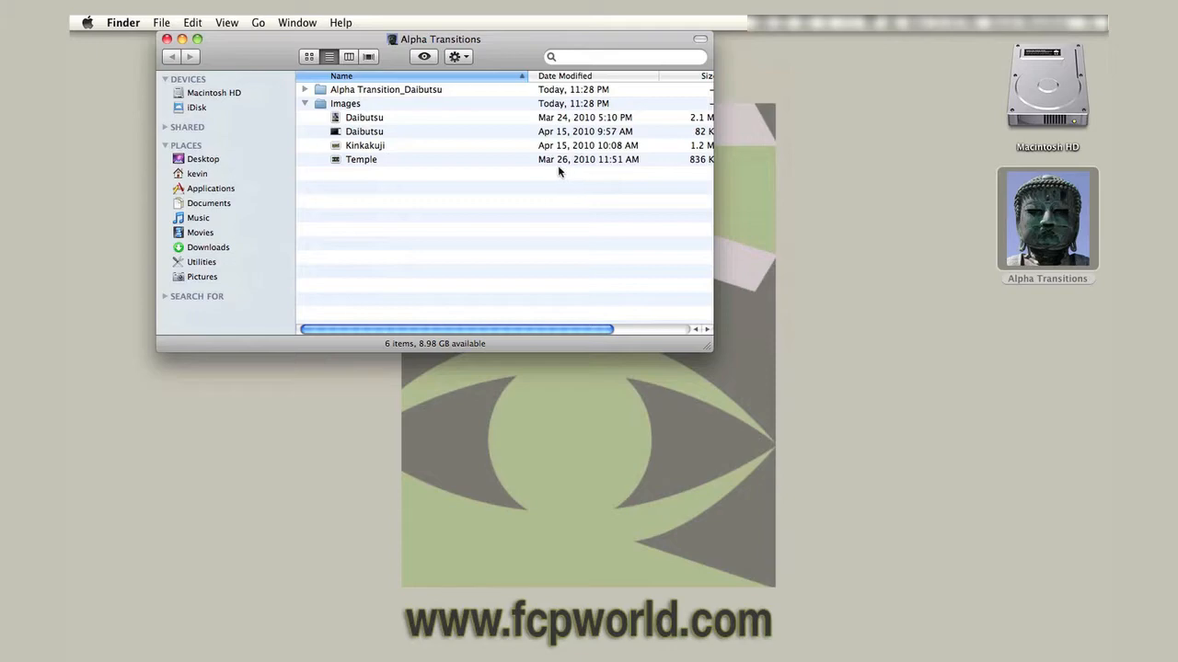
mouse_move(361, 114)
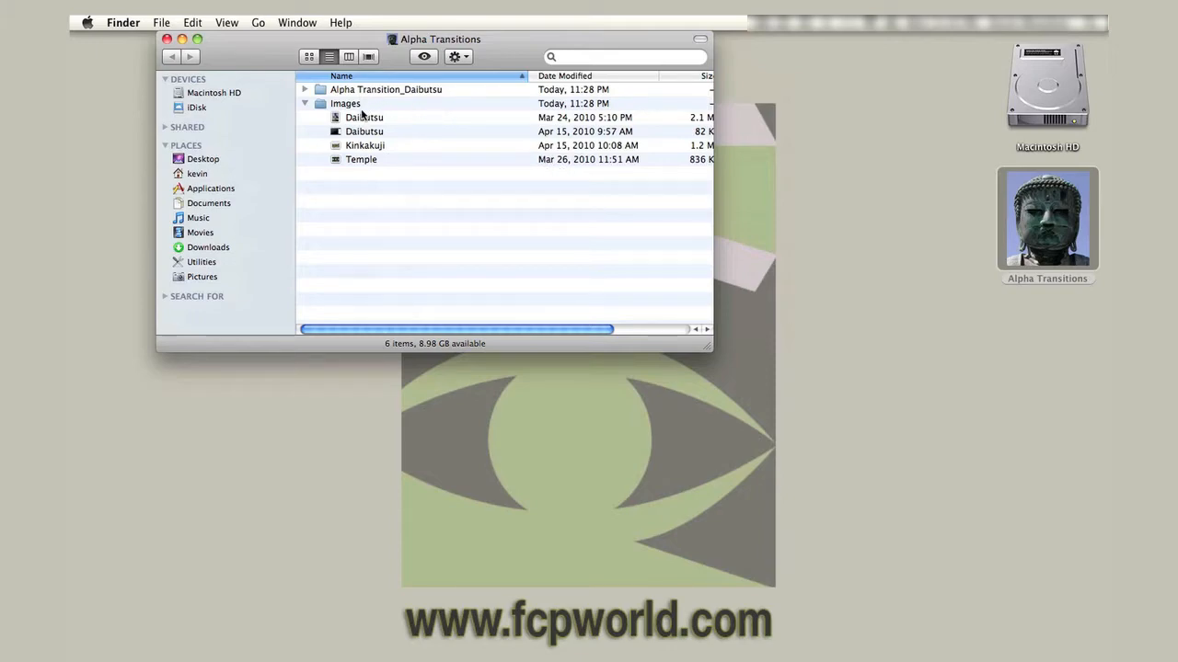
left_click(364, 118)
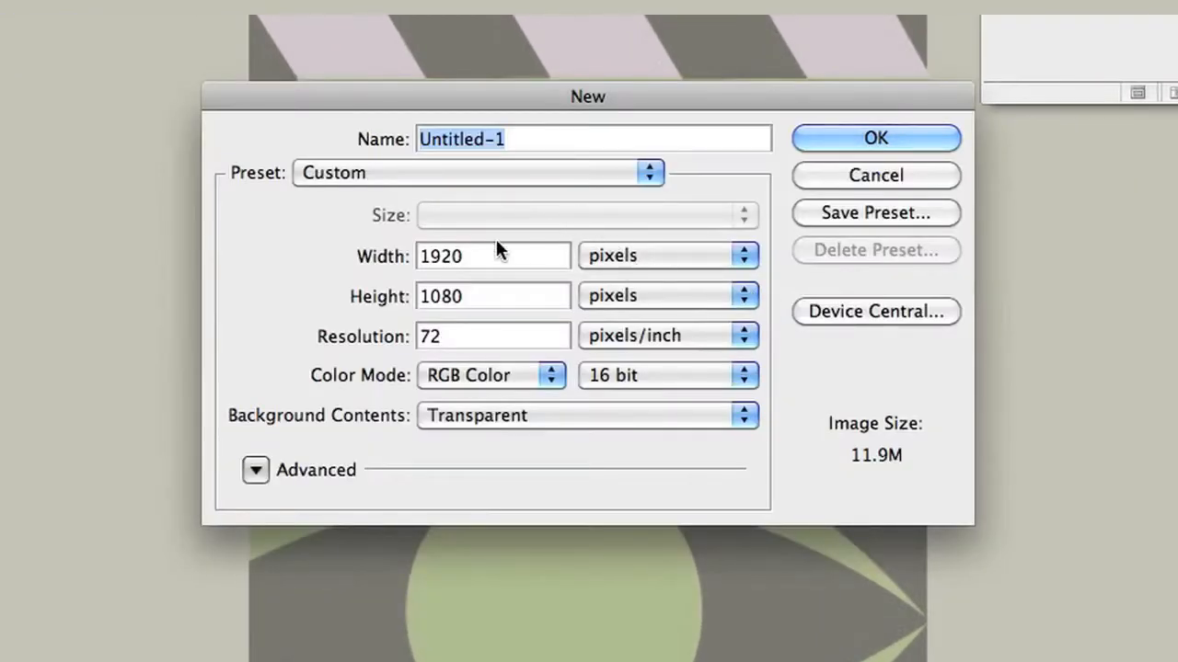
mouse_move(511, 311)
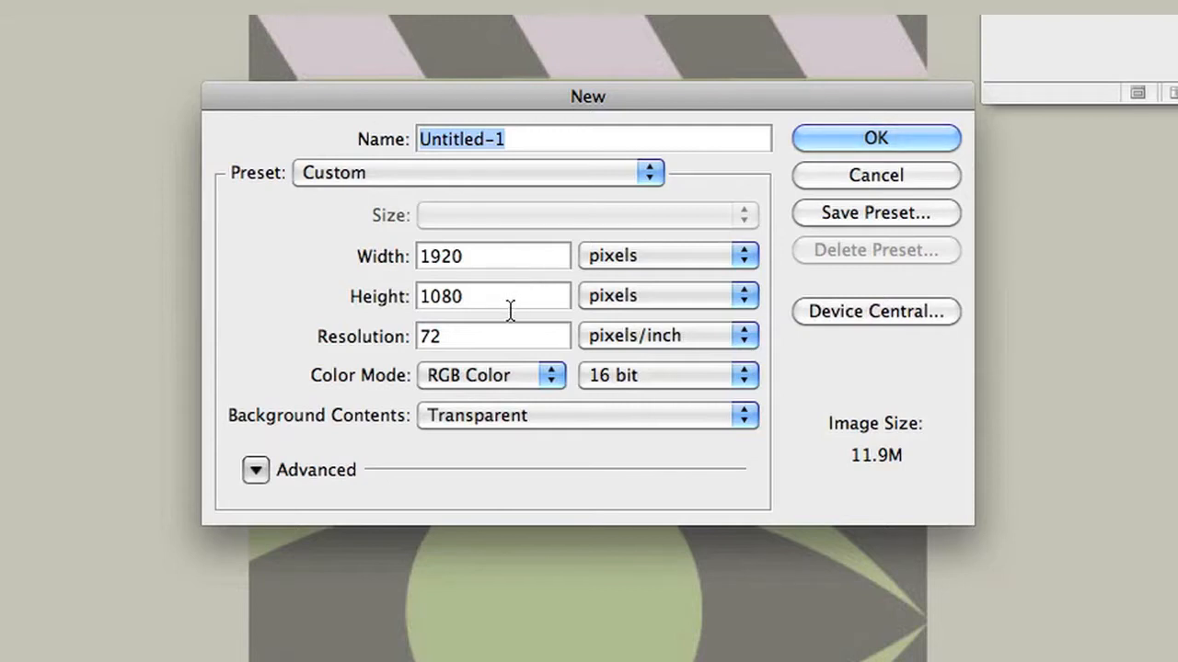
mouse_move(496, 338)
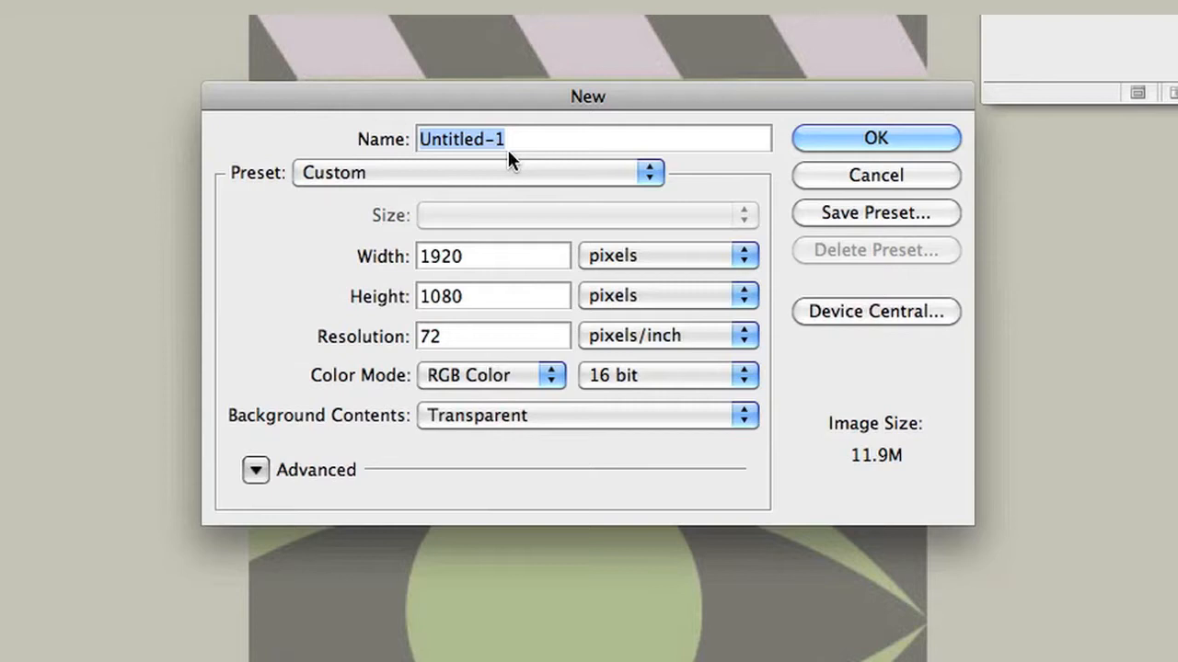
Step: Name the new 1920×1080 transparent document Daibutsu_CLIP and create it
type("Daibutsu_CL")
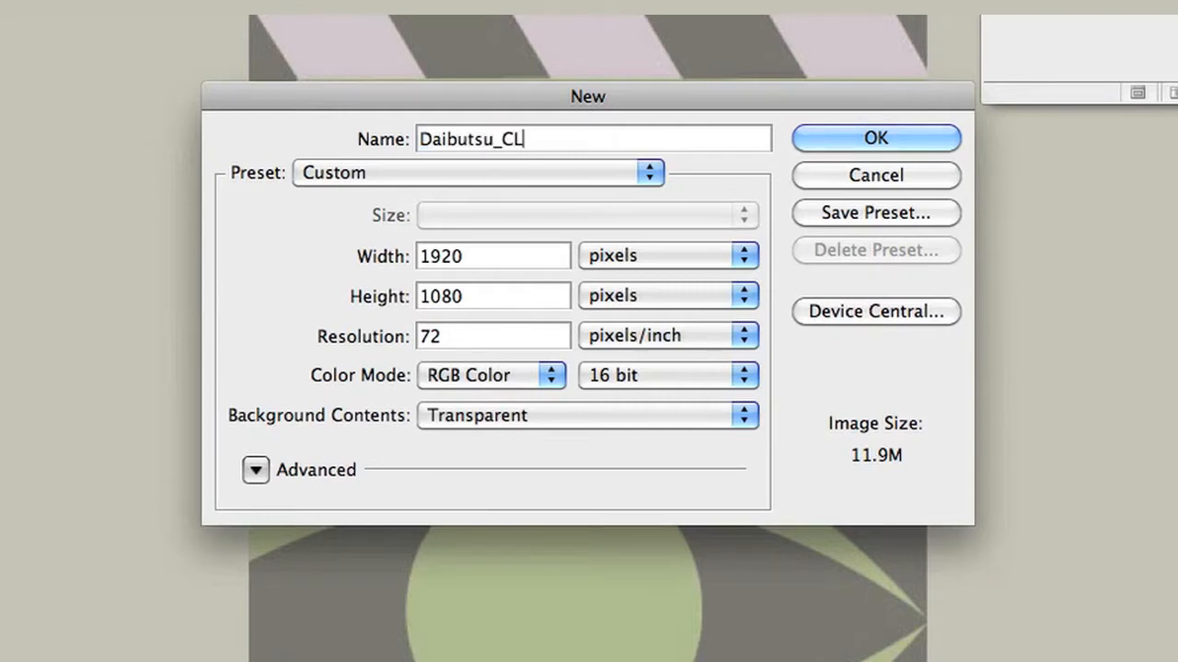
type("IP")
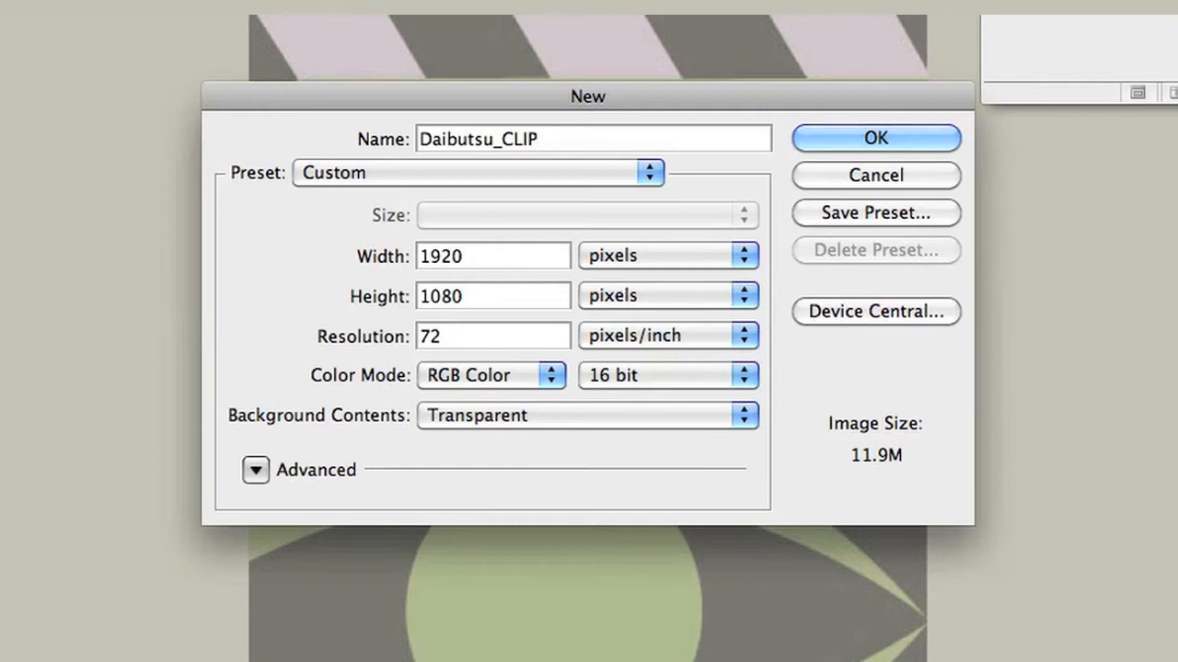
left_click(874, 136)
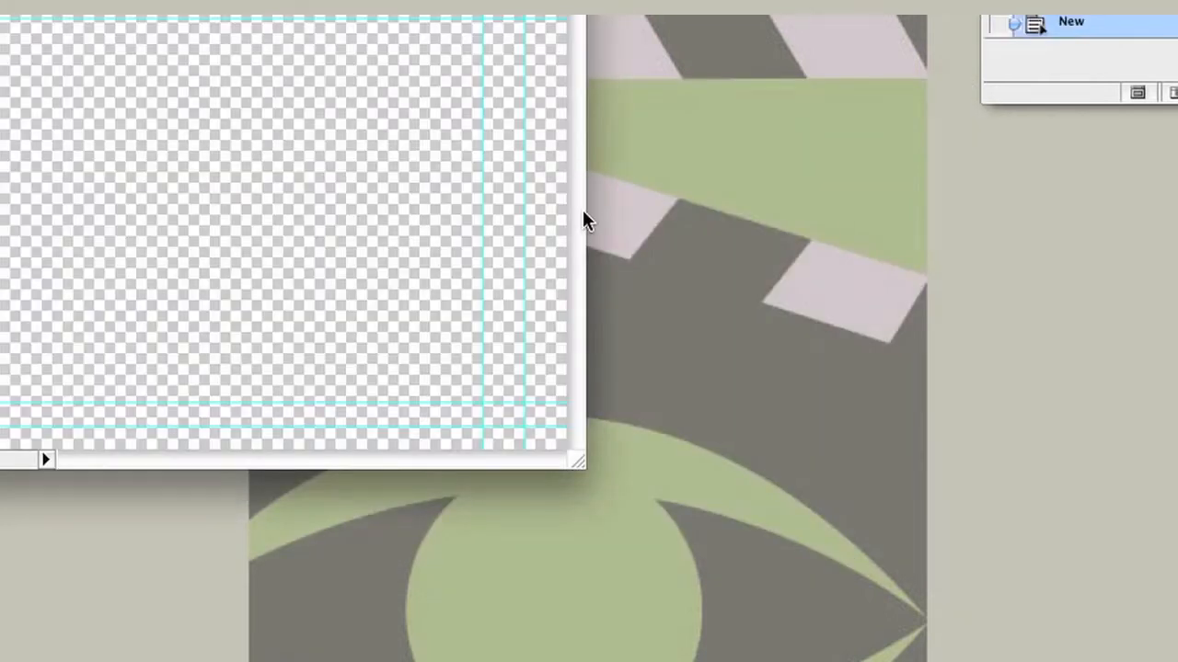
mouse_move(578, 464)
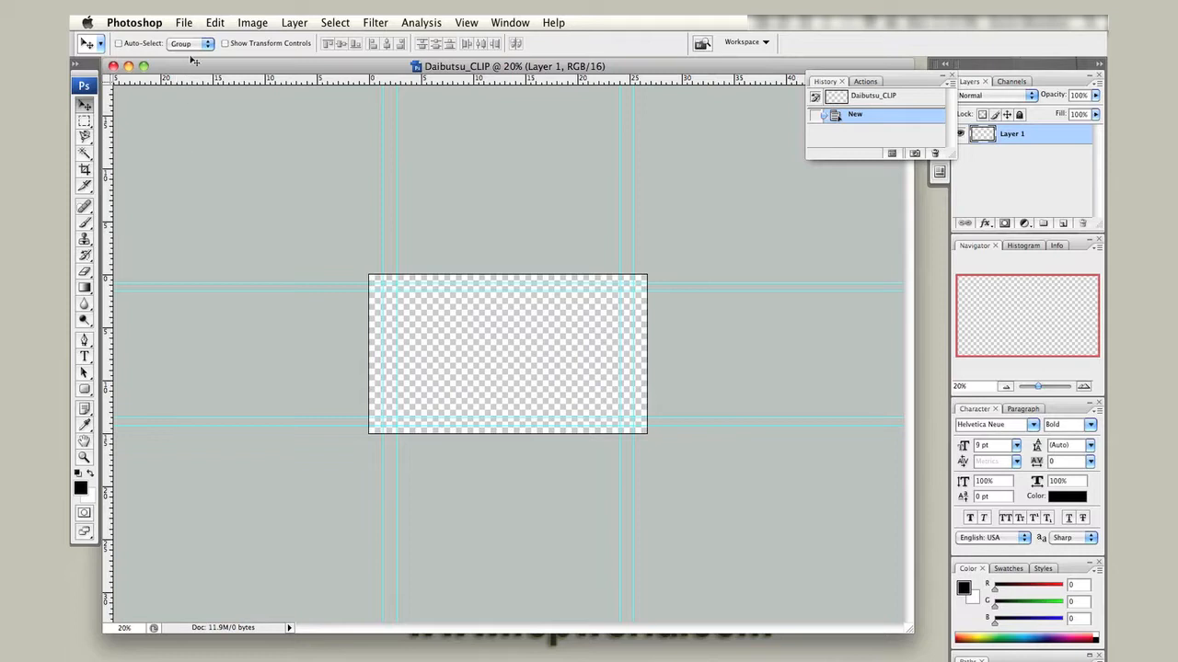
Step: Place the Daibutsu photo as a layer and scale it up to fill the canvas
left_click(184, 22)
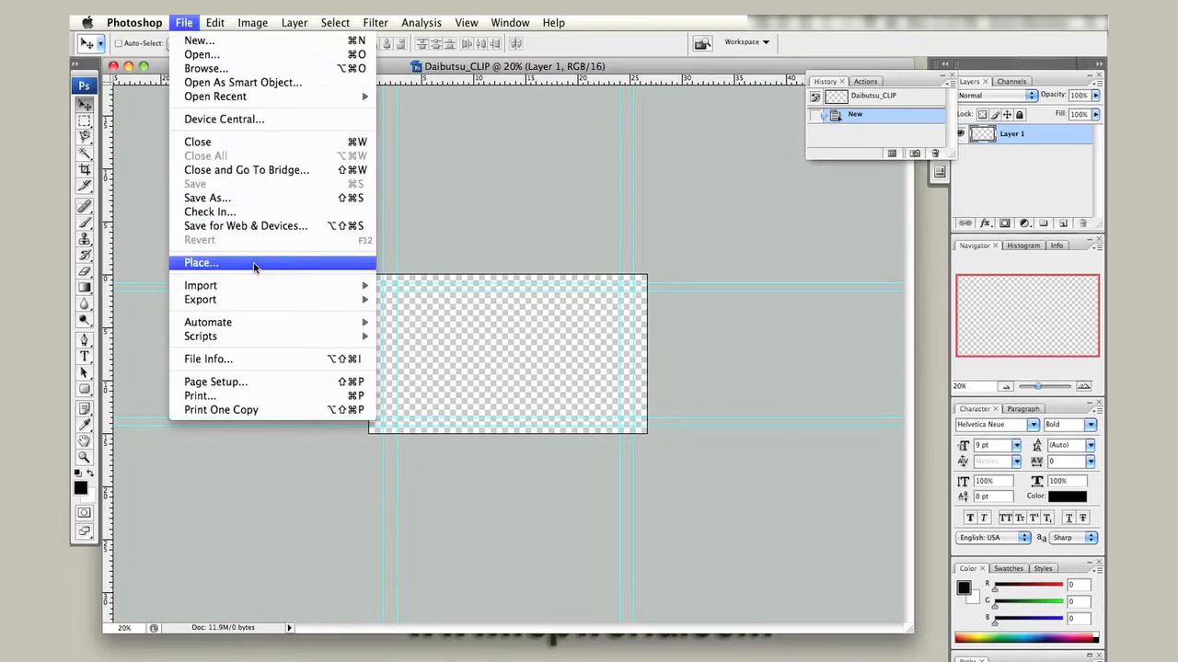
left_click(200, 262)
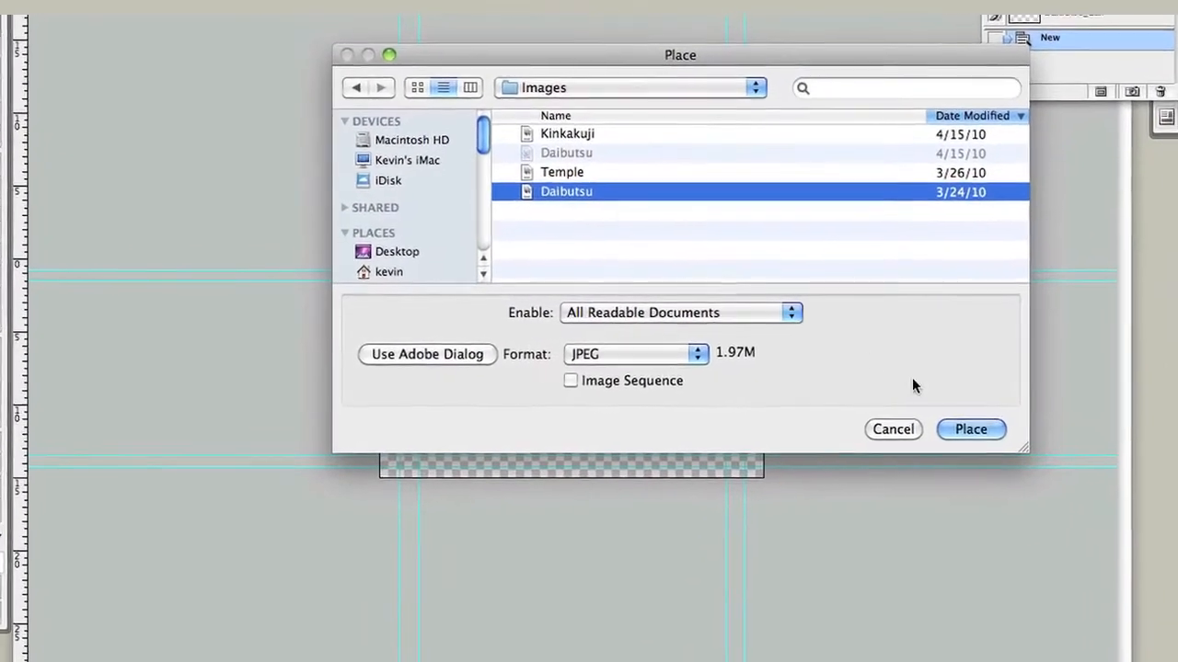
left_click(970, 429)
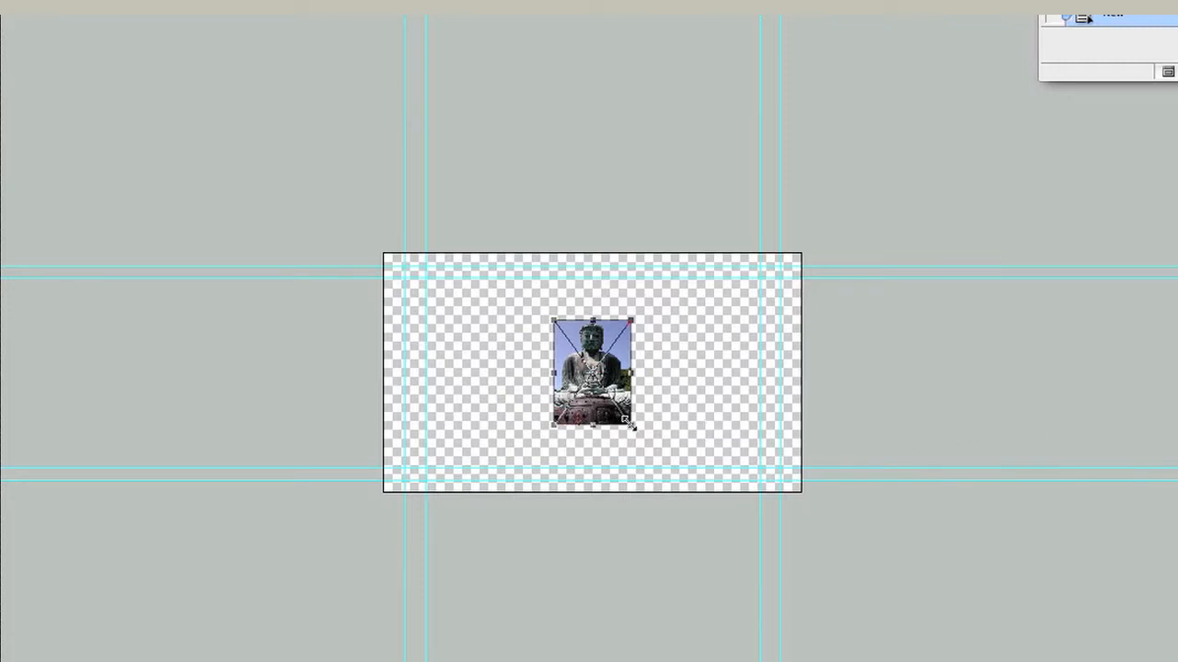
left_click_drag(633, 425, 717, 543)
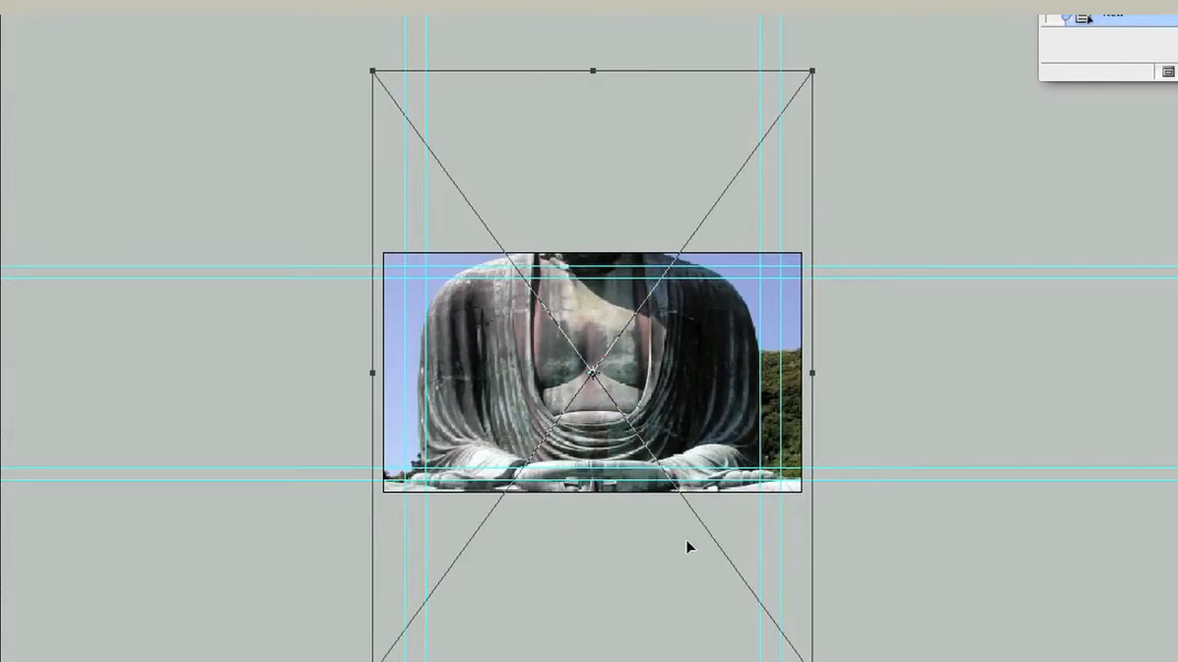
mouse_move(626, 368)
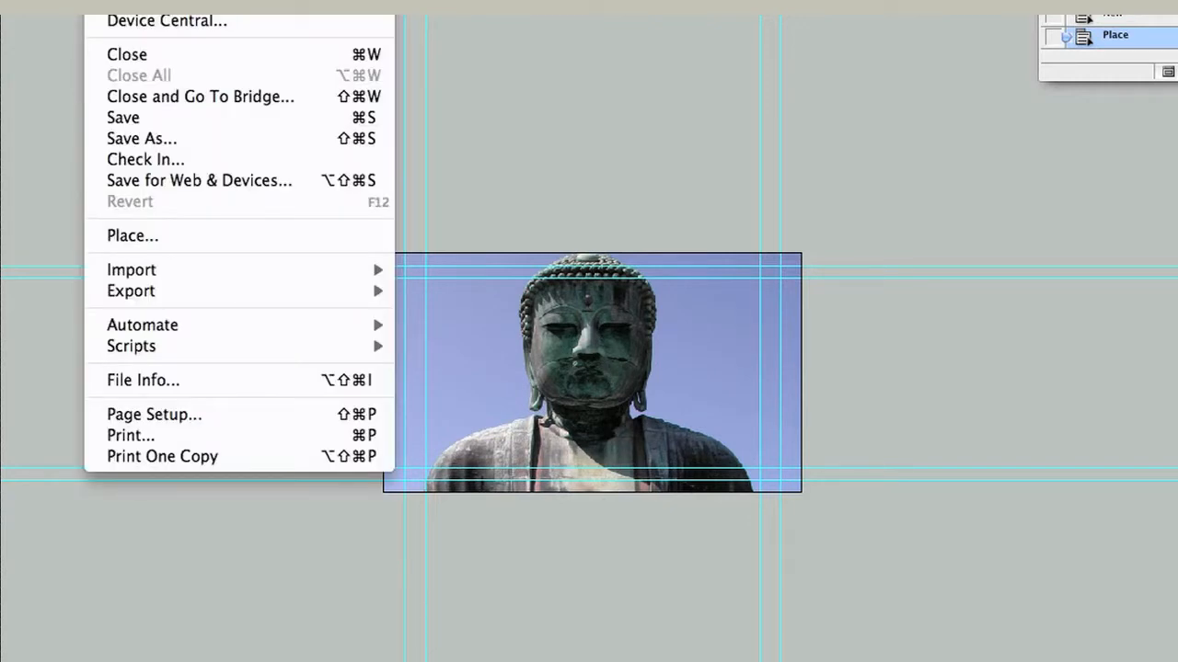
mouse_move(184, 95)
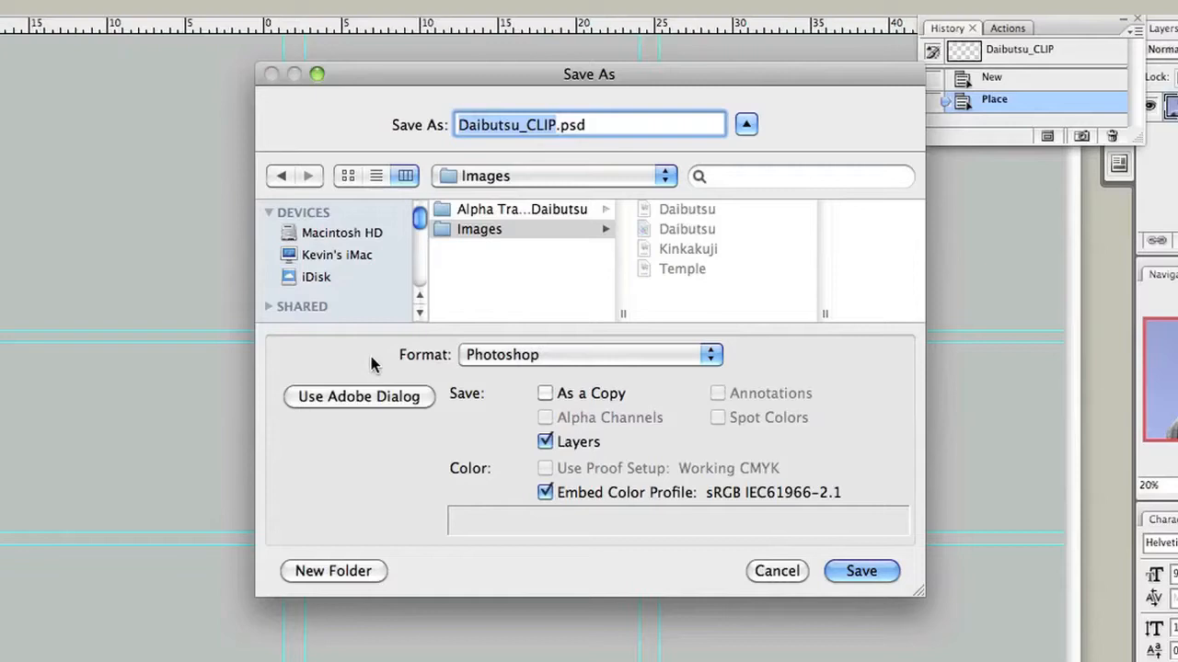
Step: Save the image as Daibutsu_CLIP.png with no interlacing, then close without saving further changes
left_click(589, 353)
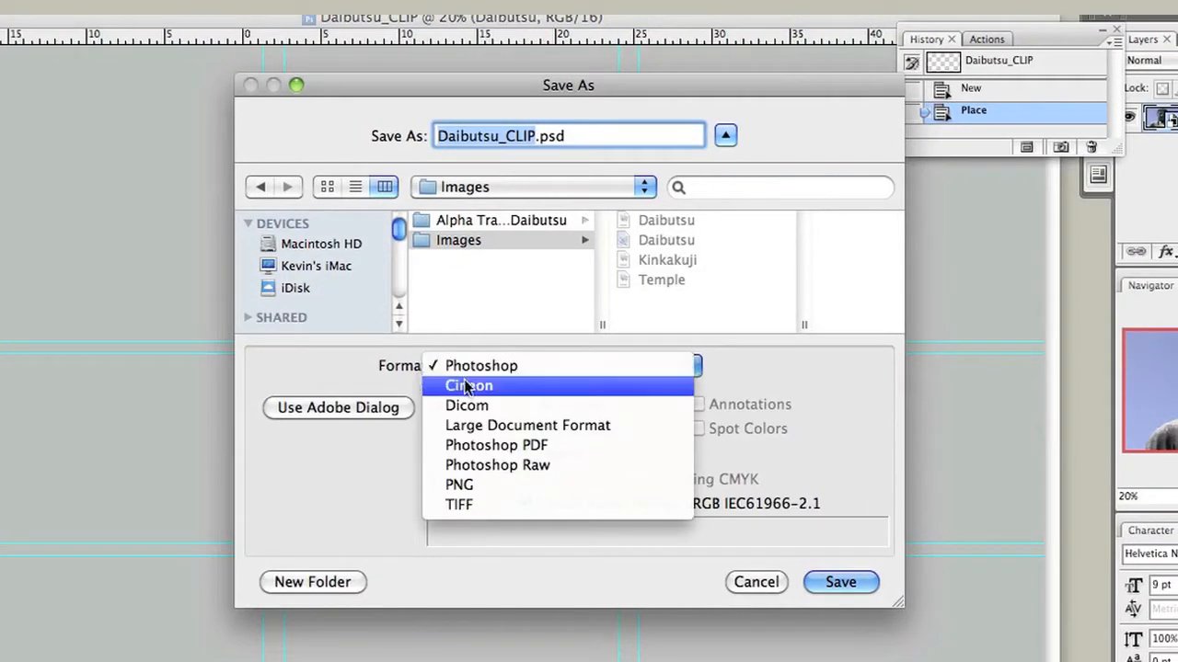
mouse_move(458, 485)
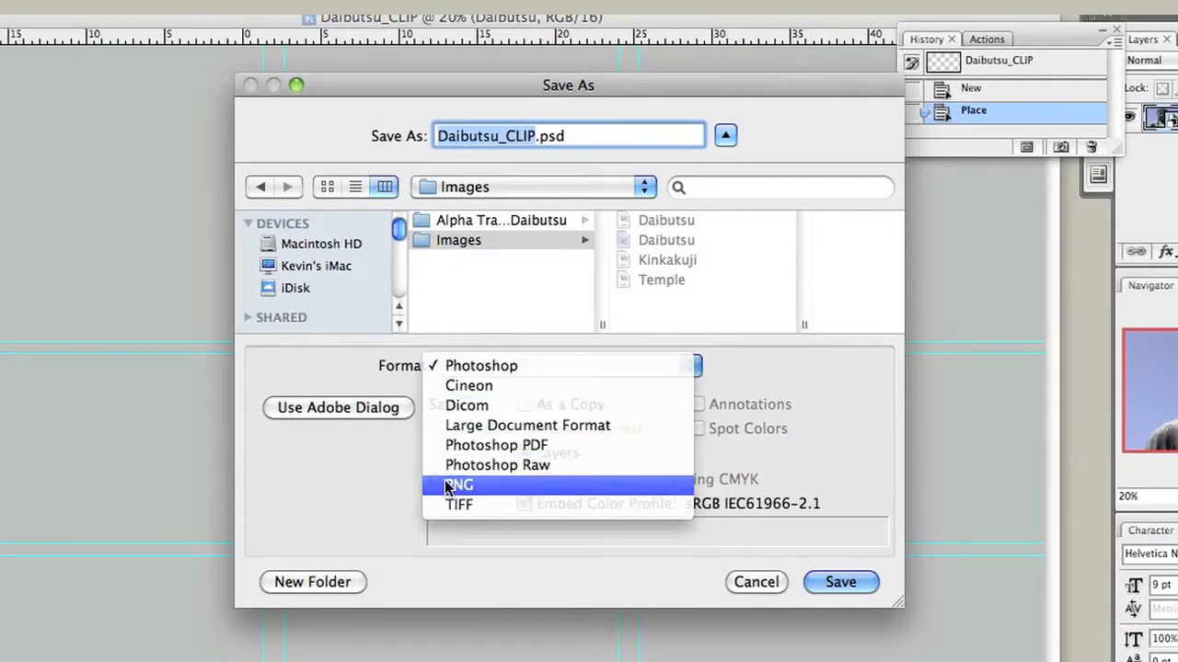
left_click(460, 485)
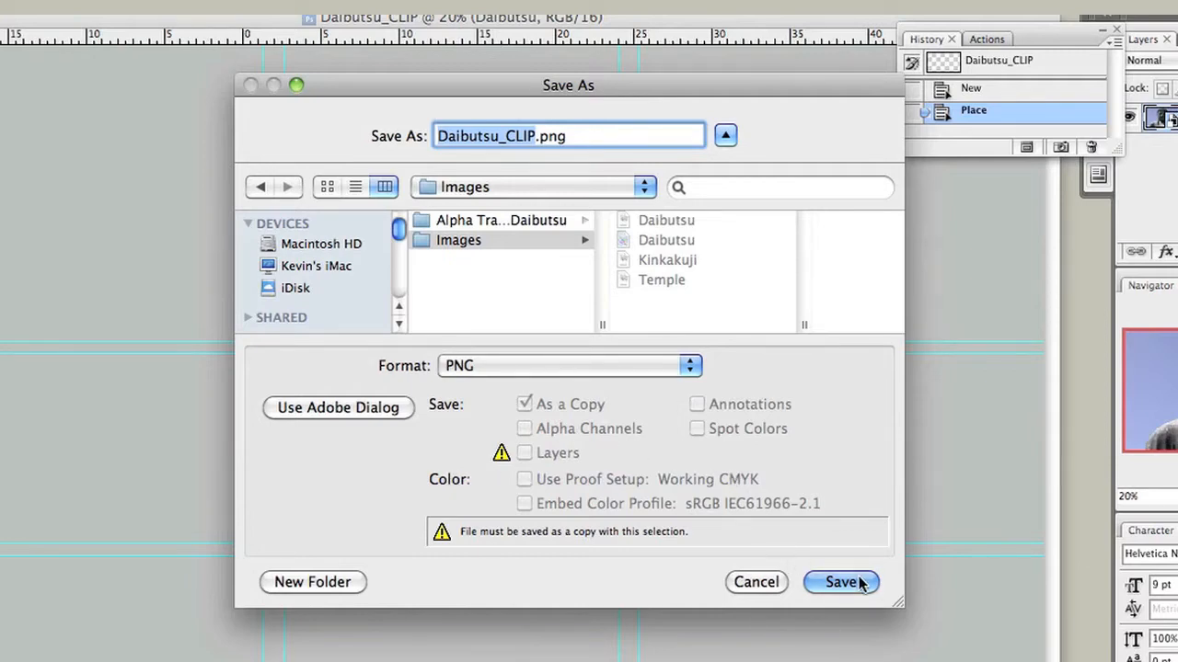
left_click(839, 582)
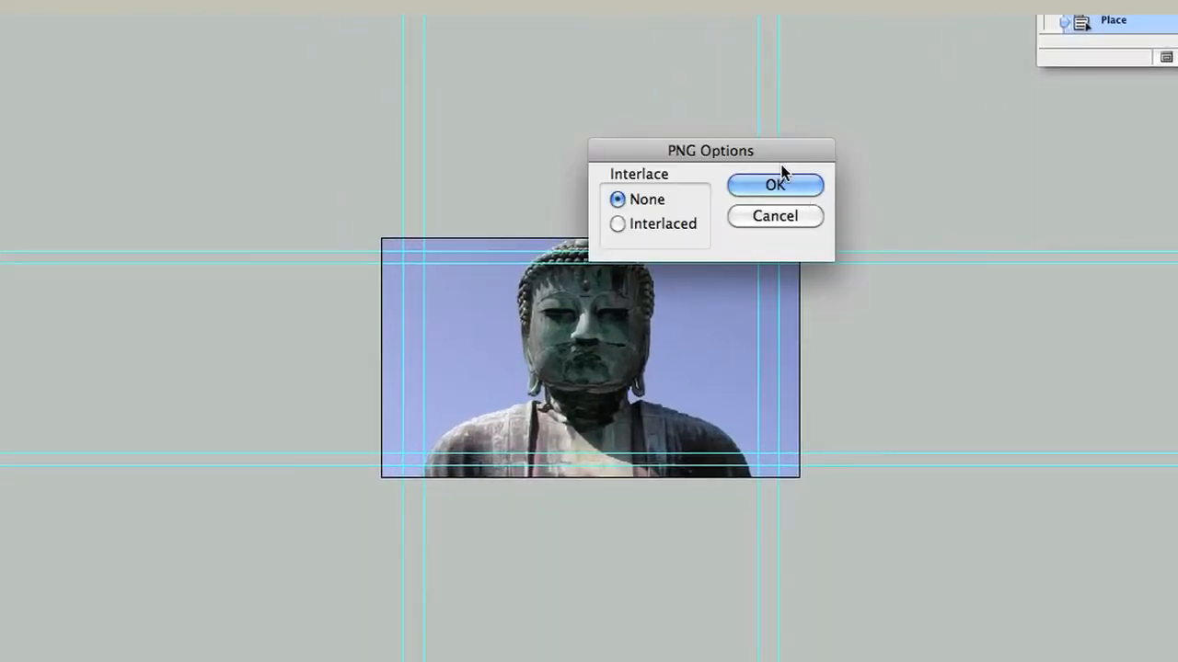
left_click(773, 184)
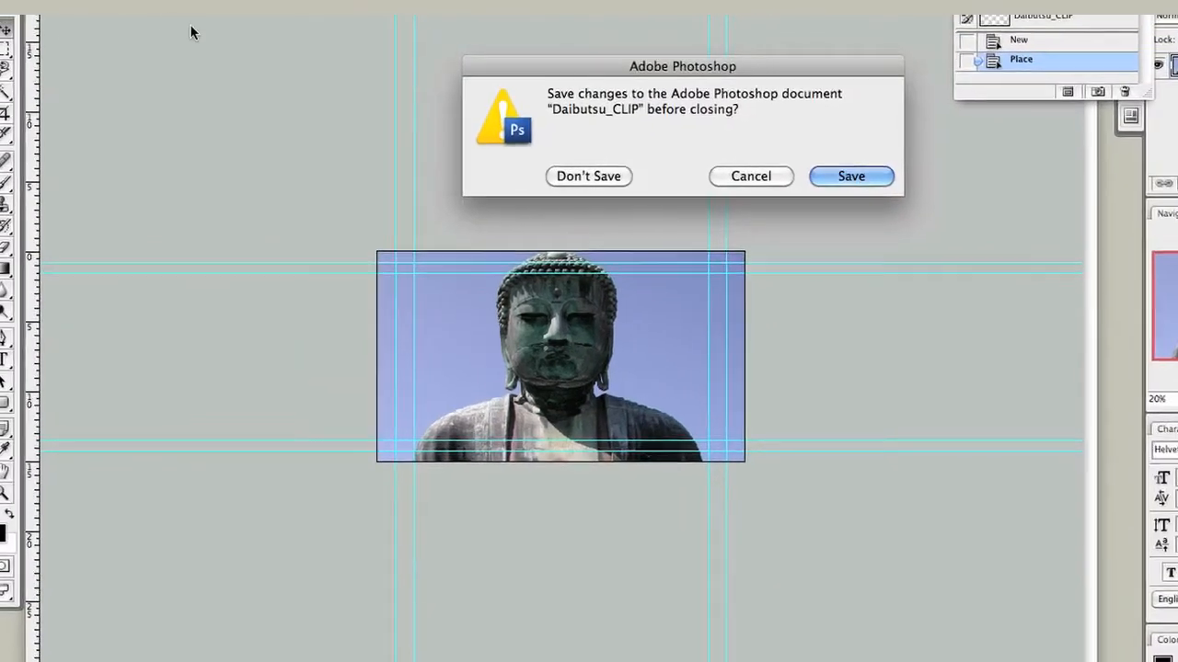
left_click(589, 177)
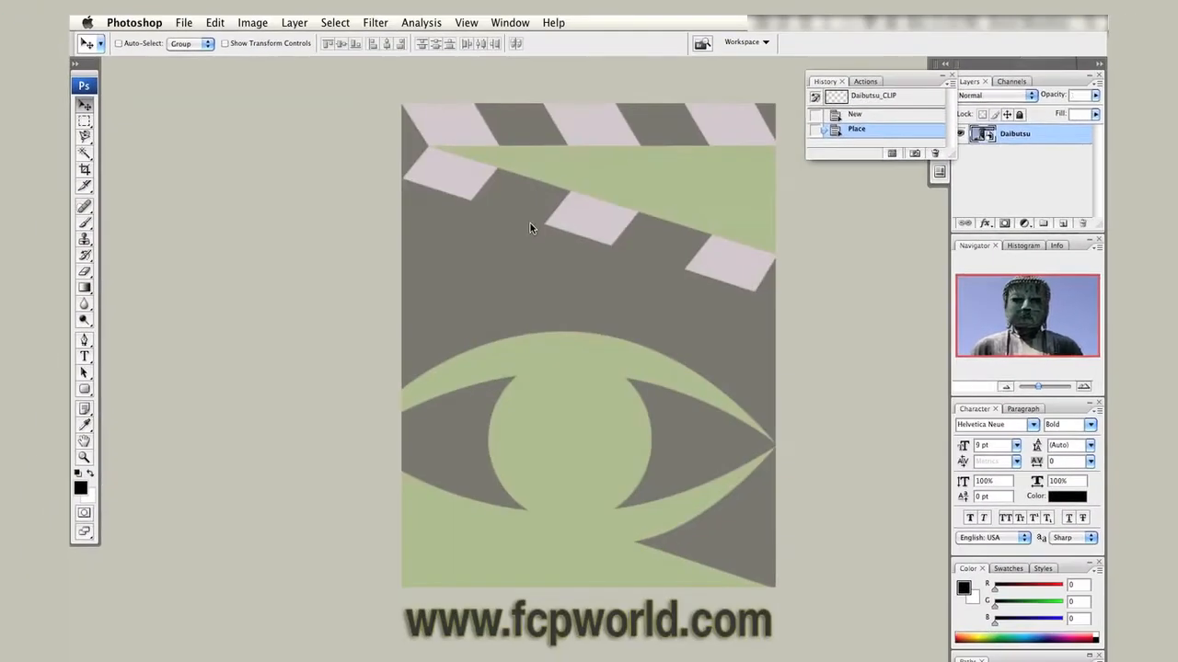
Step: Reopen Daibutsu_CLIP.png from recent files and zoom out to see the whole image
left_click(184, 22)
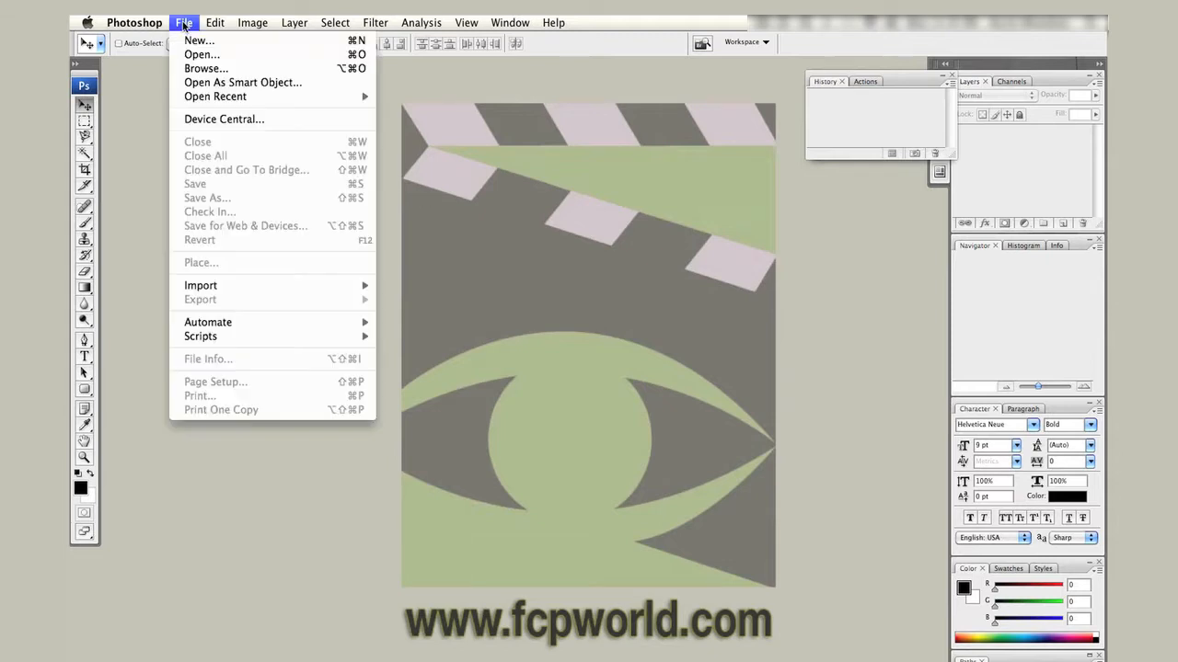
mouse_move(216, 96)
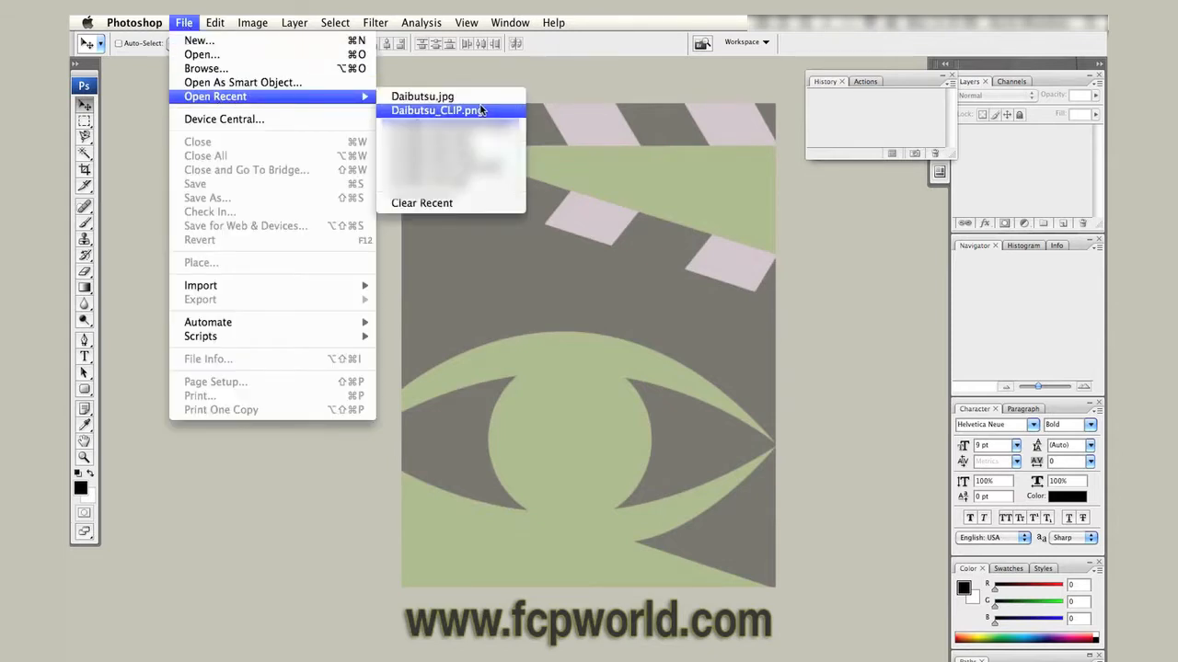
left_click(437, 111)
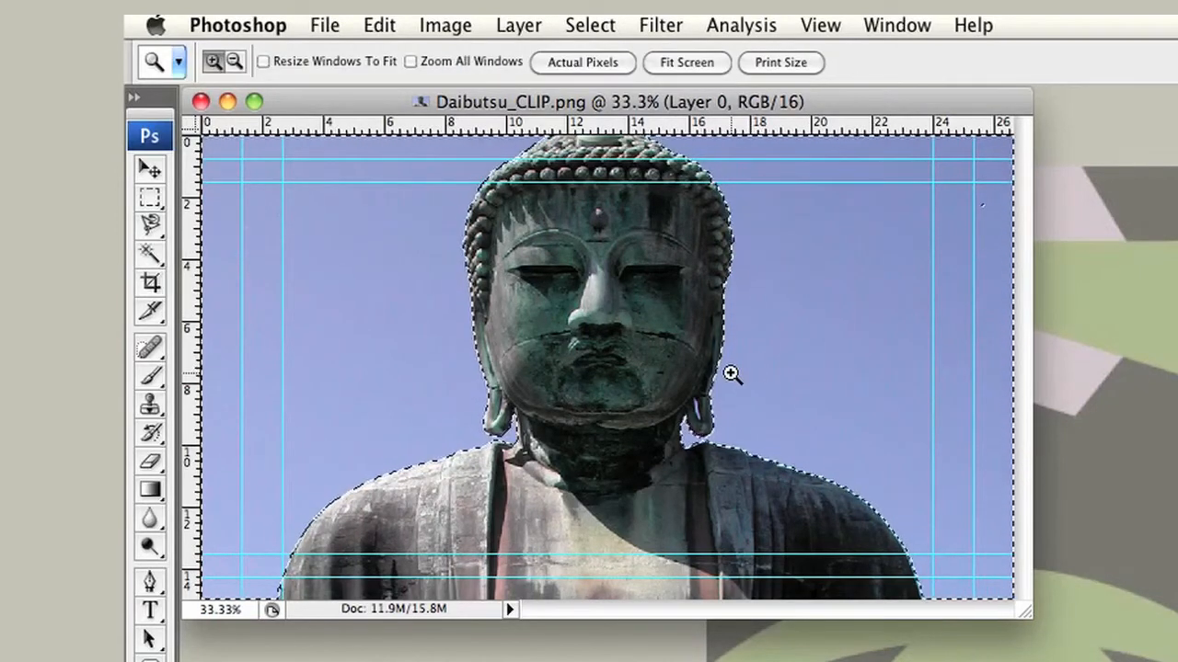
left_click(729, 376)
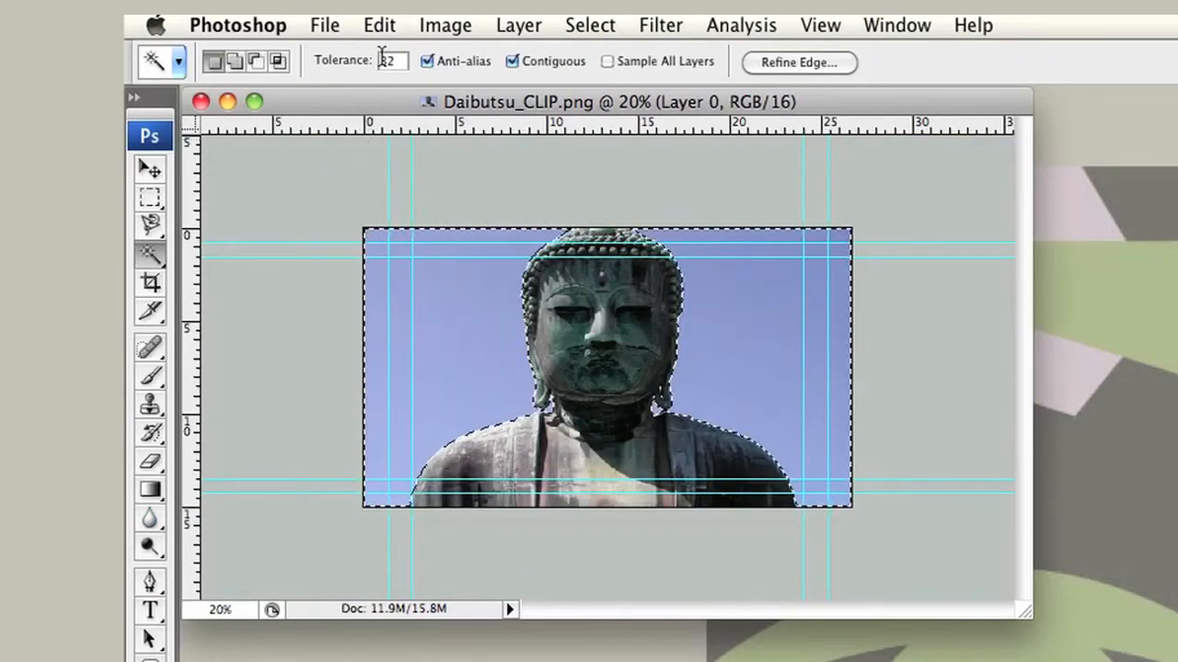
Step: Fill the sky selection, select the black background and invert to the statue
left_click(379, 26)
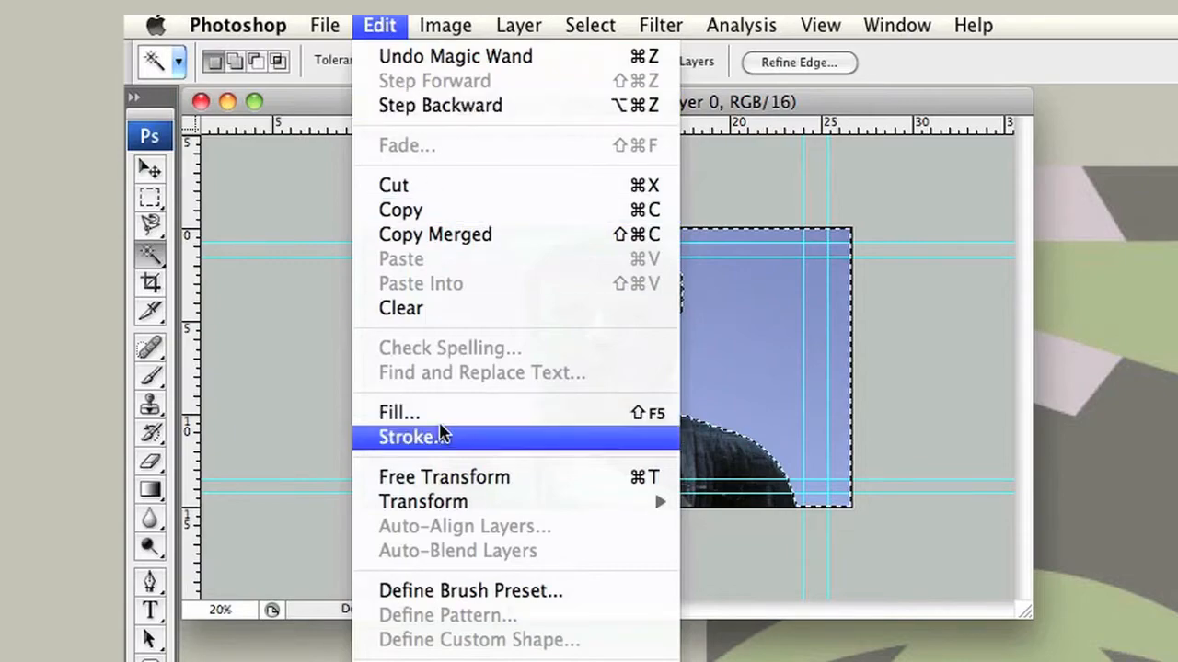
left_click(397, 412)
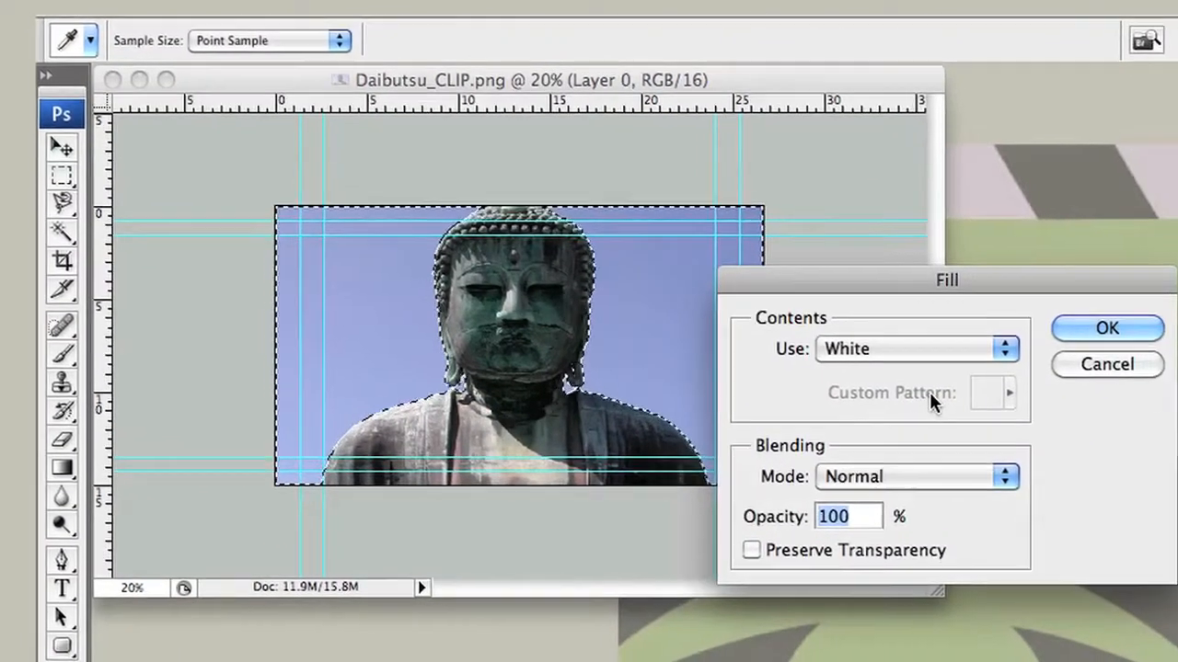
left_click(911, 350)
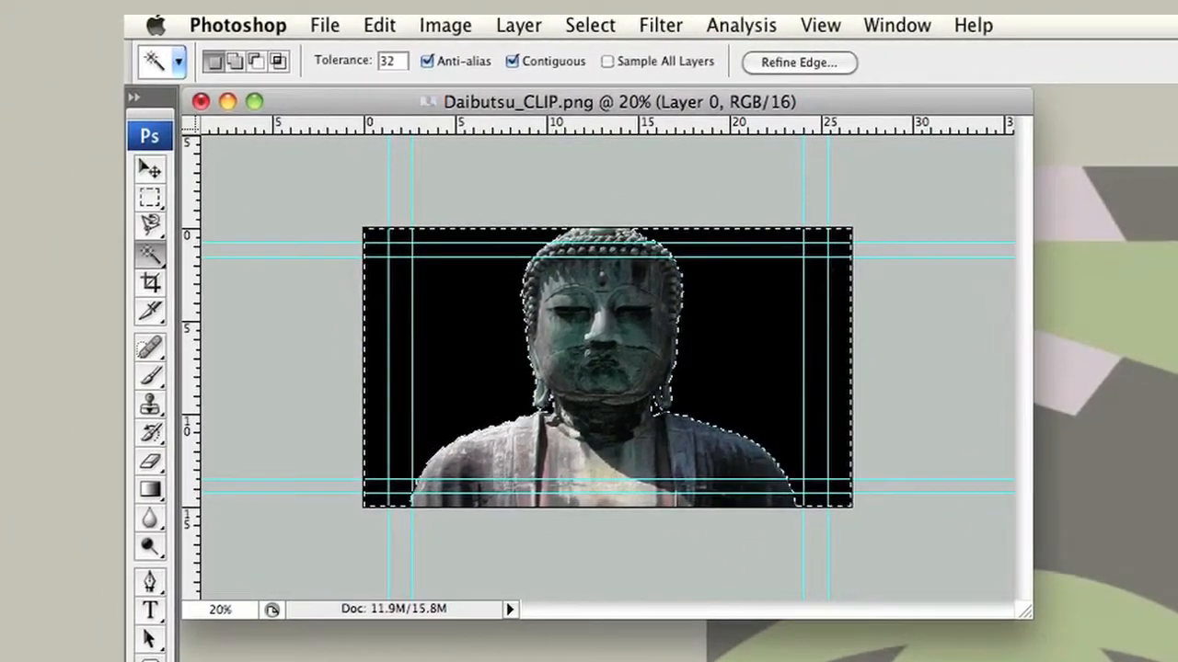
left_click(635, 438)
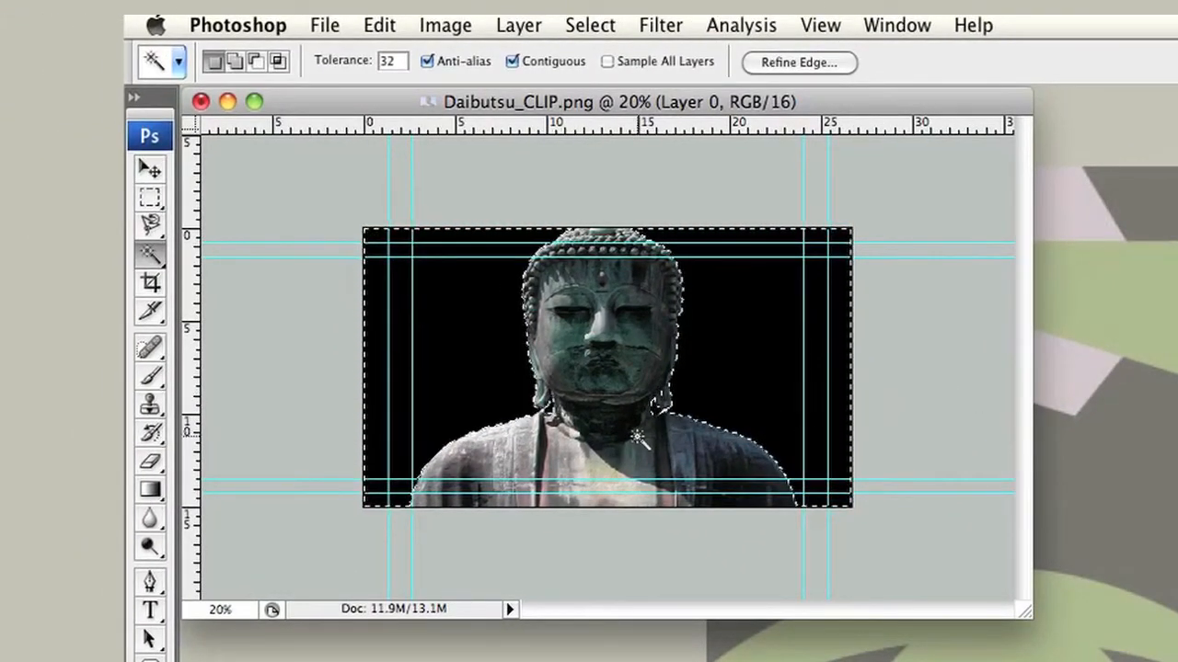
left_click(640, 439)
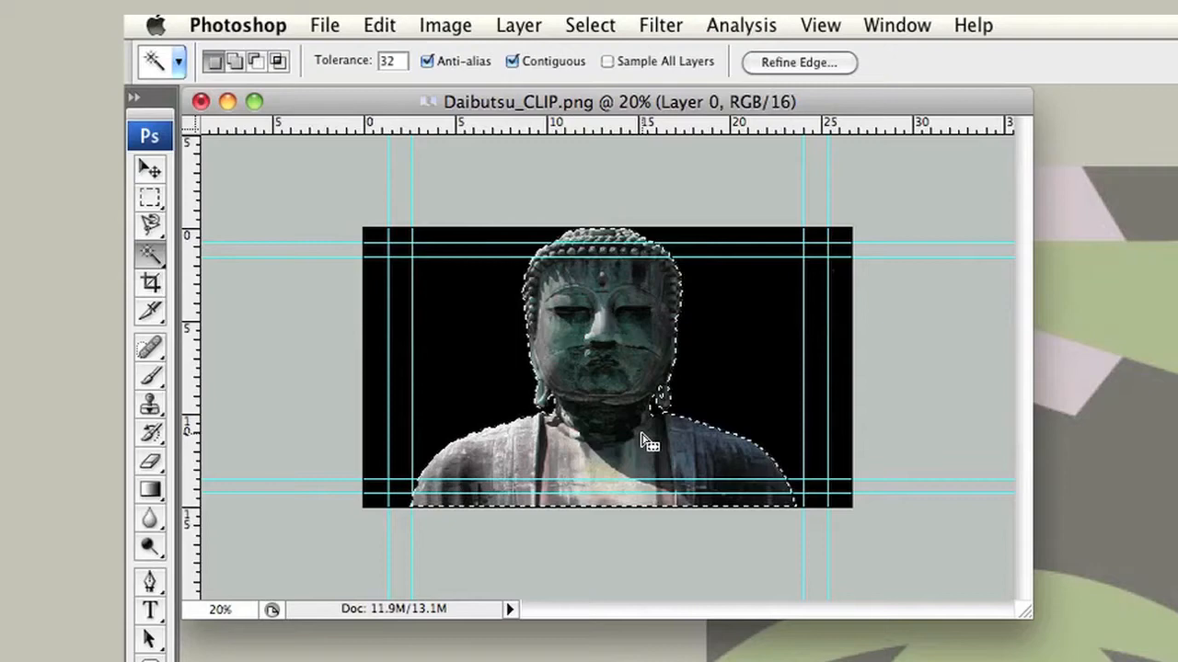
Step: Fill the statue selection with white and deselect it
left_click(379, 26)
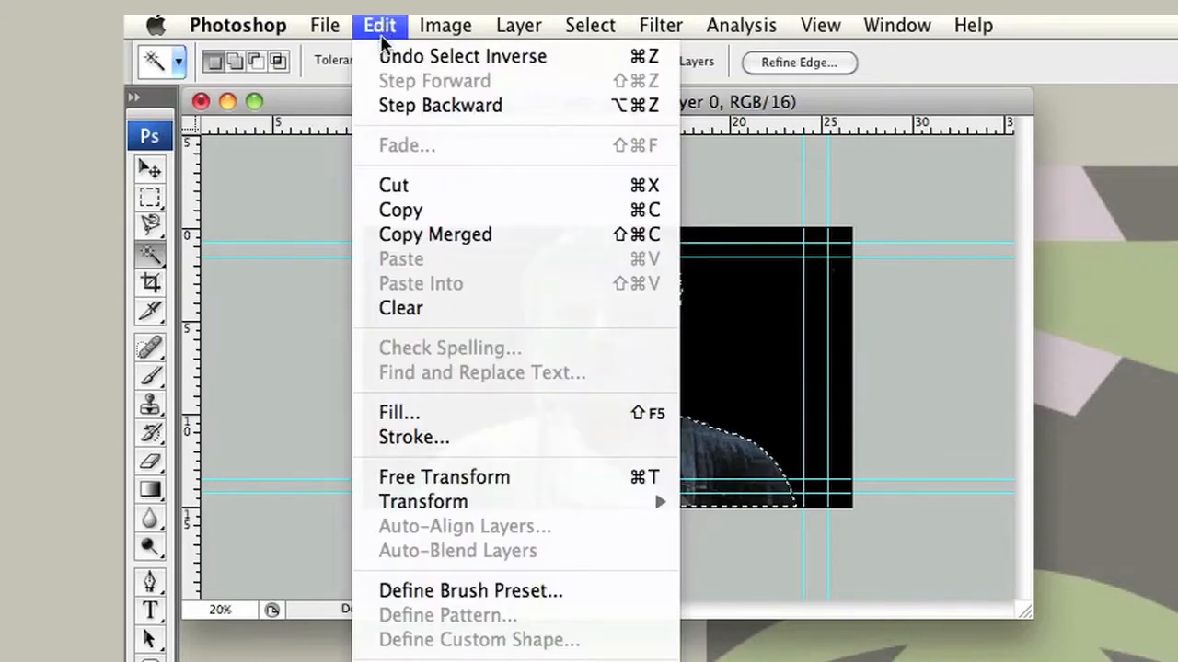
left_click(399, 412)
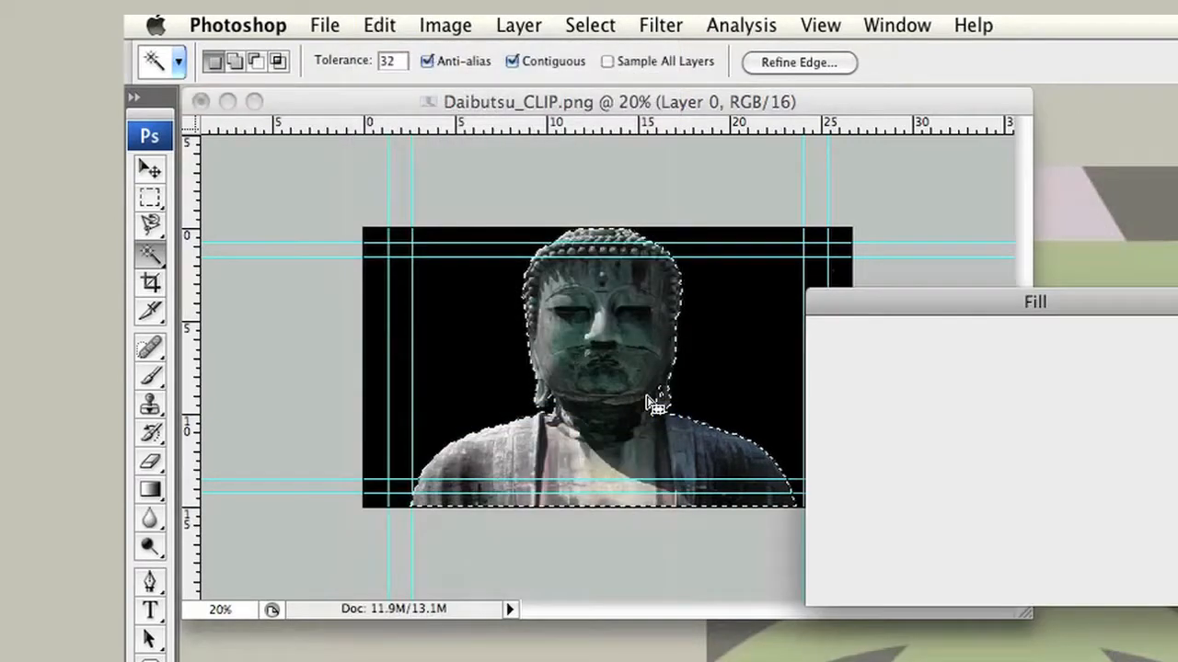
left_click(832, 271)
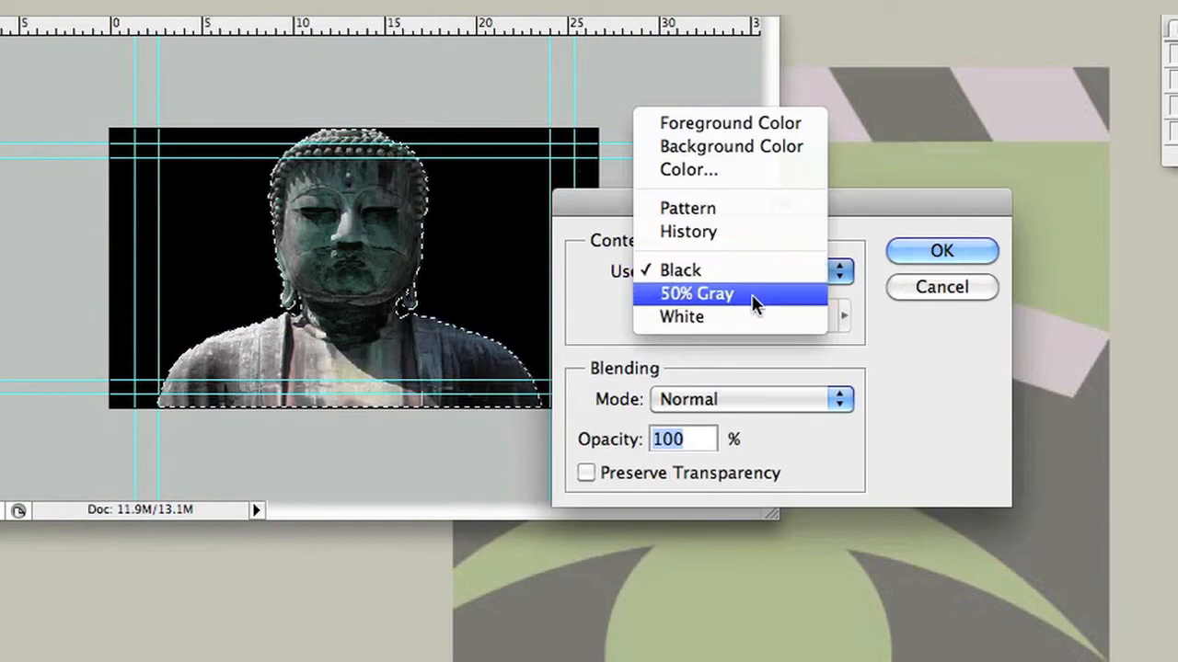
left_click(940, 250)
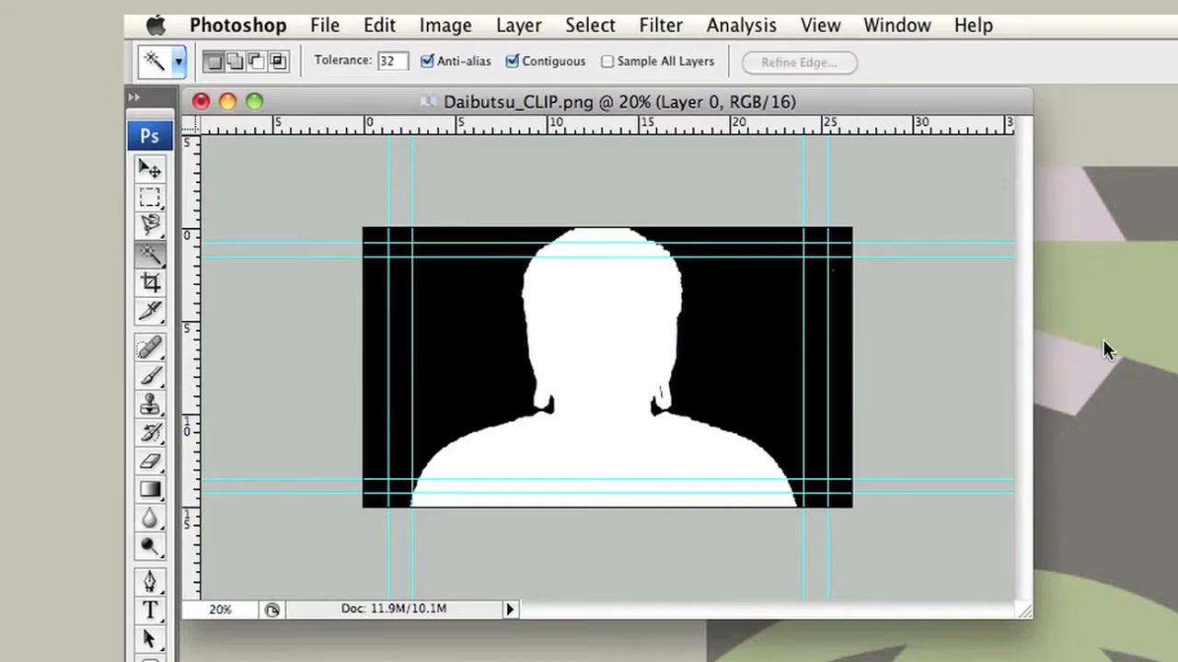
left_click(323, 26)
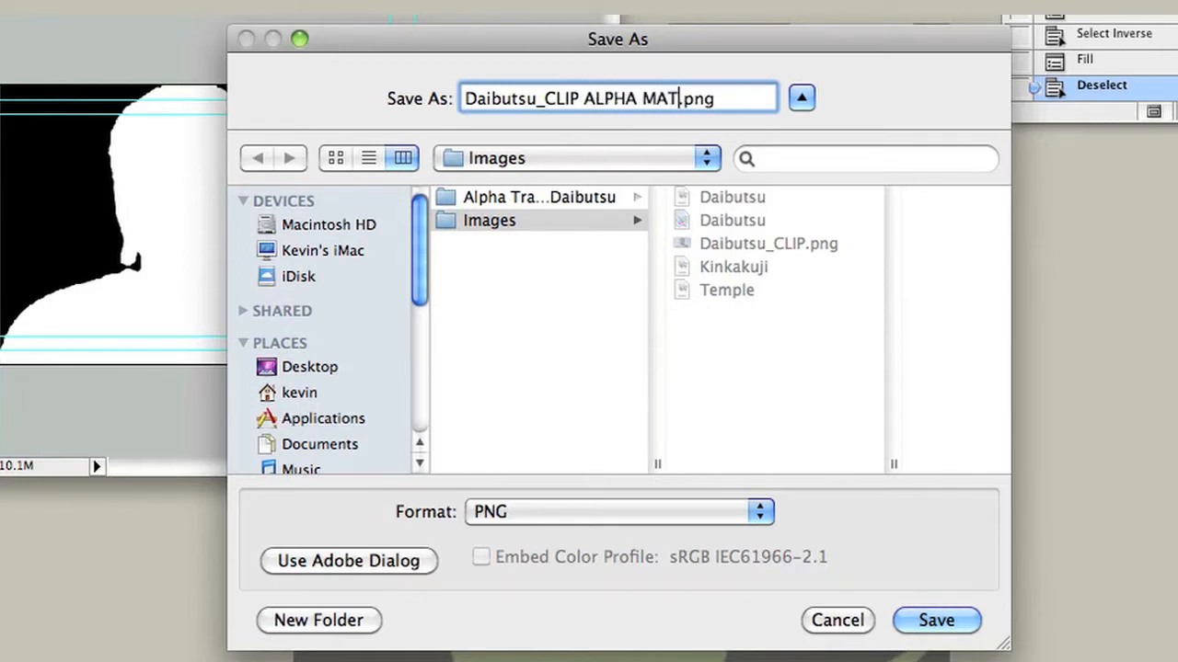
Step: Save the silhouette as Daibutsu_CLIP ALPHA MATTE.png and switch to Motion
left_click(935, 620)
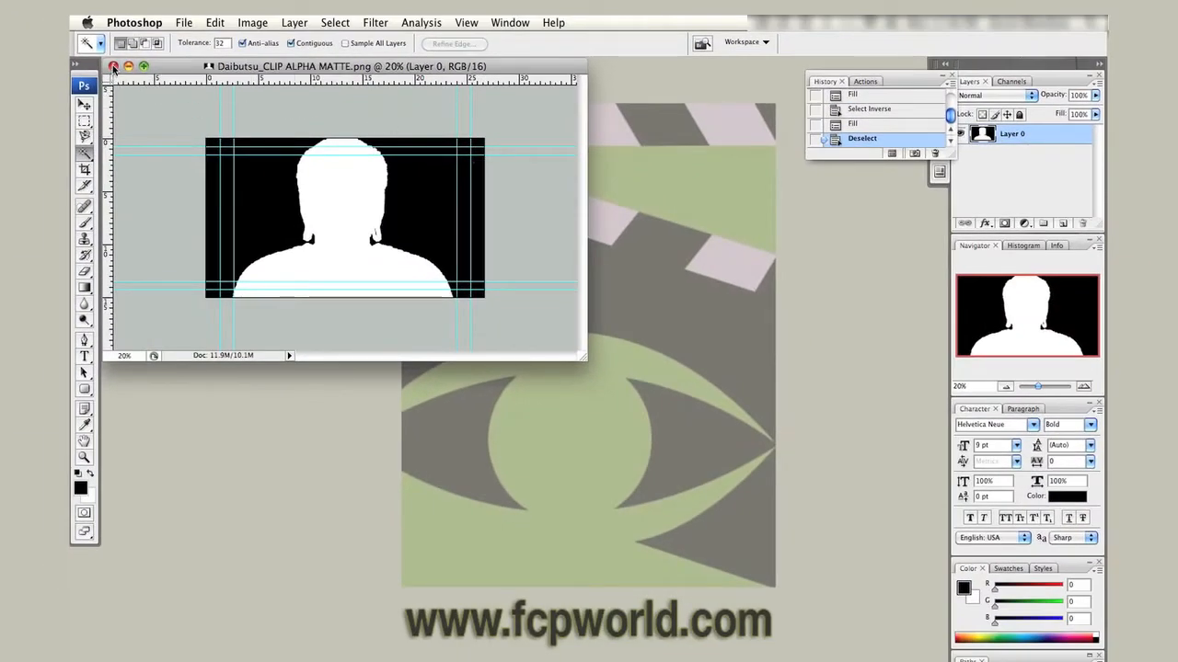
left_click(114, 66)
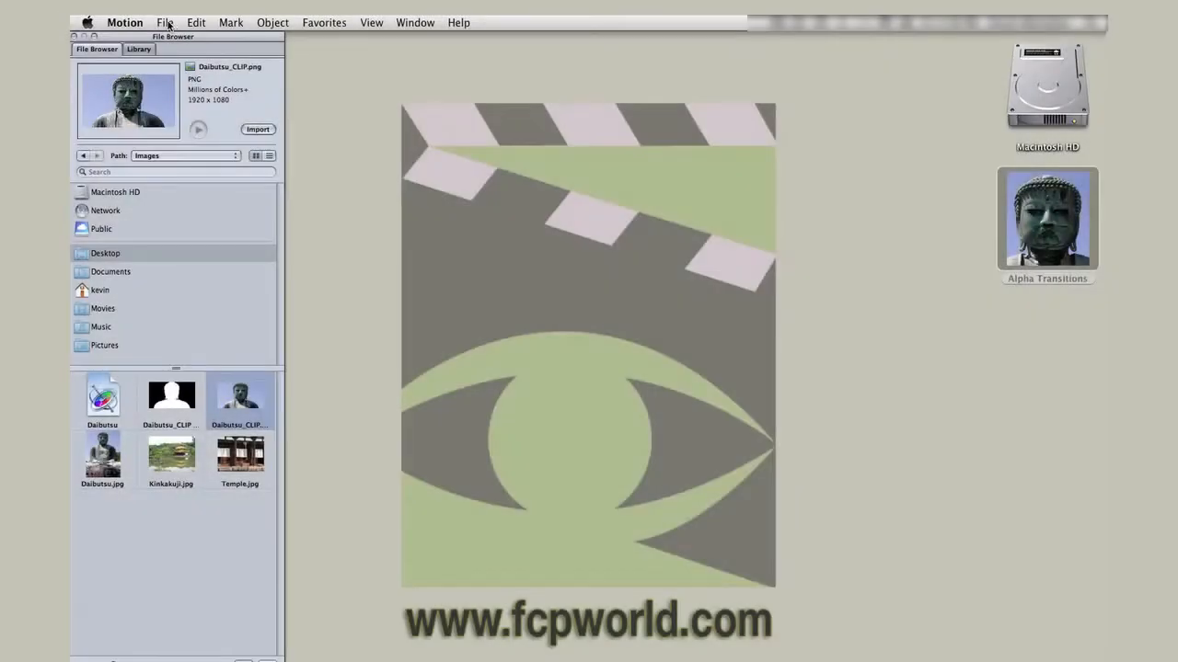
Step: Start a new Motion project with a Custom preset sized 1920×1080
left_click(166, 22)
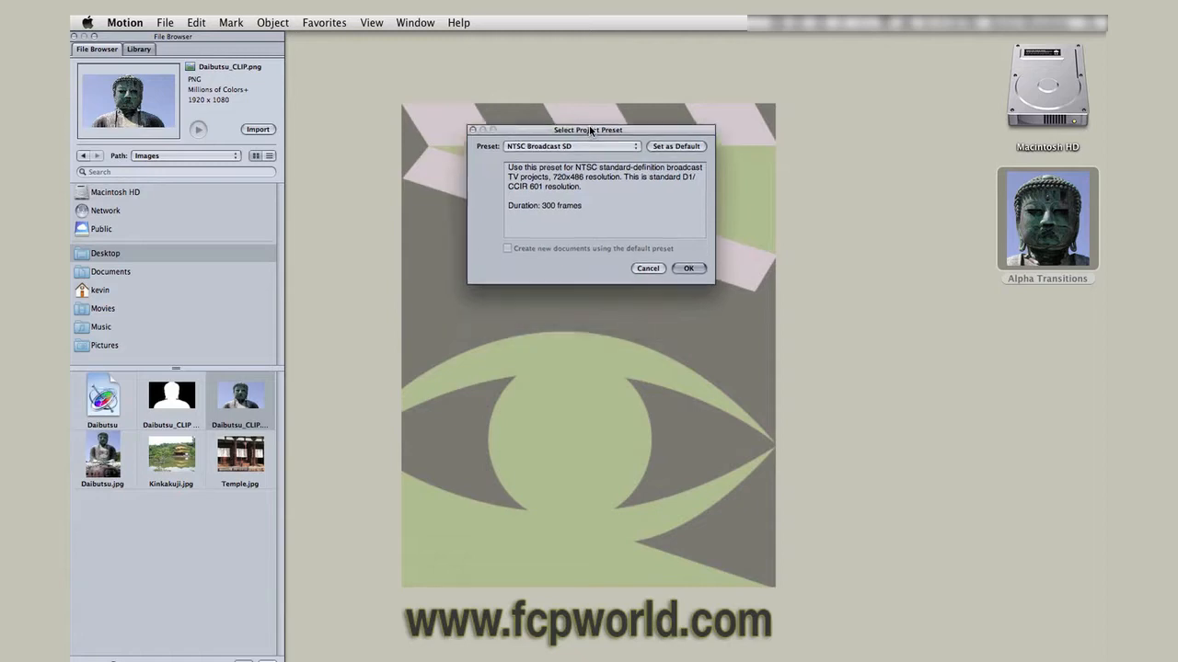
left_click_drag(589, 129, 585, 40)
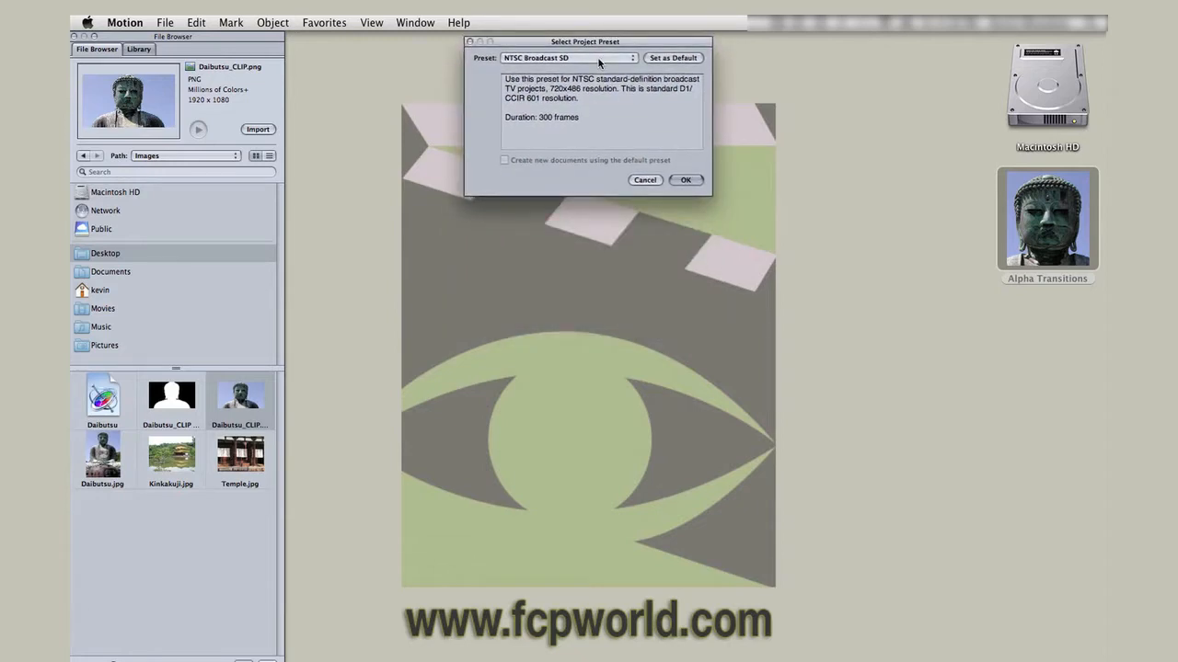
left_click(567, 57)
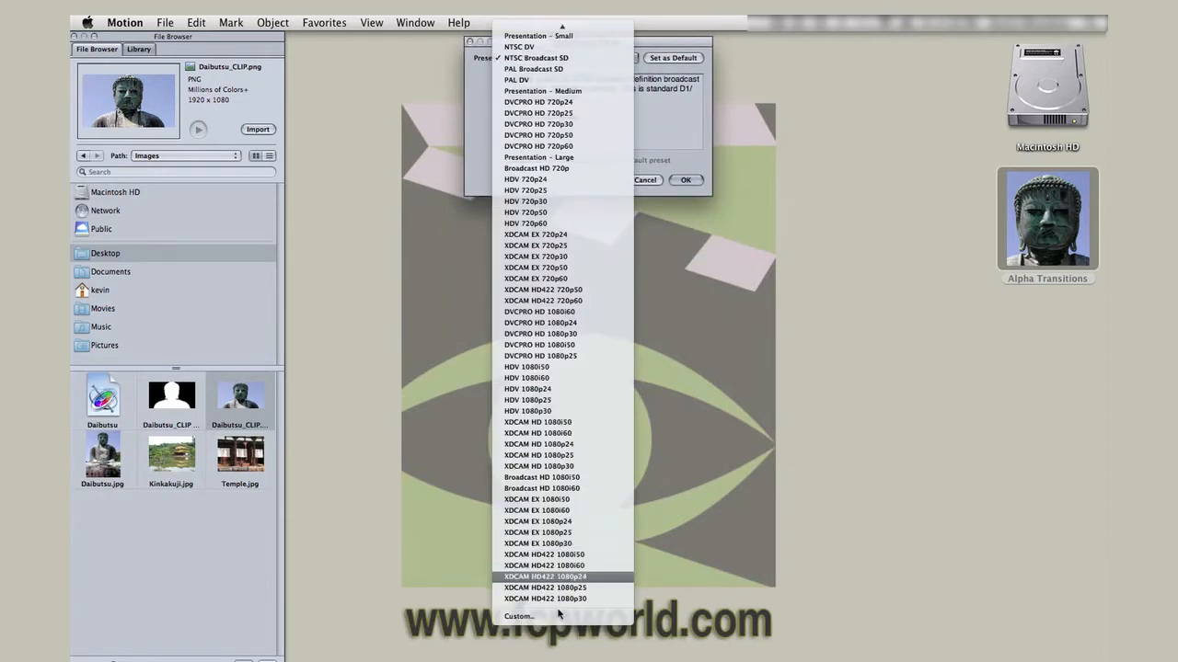
left_click(519, 616)
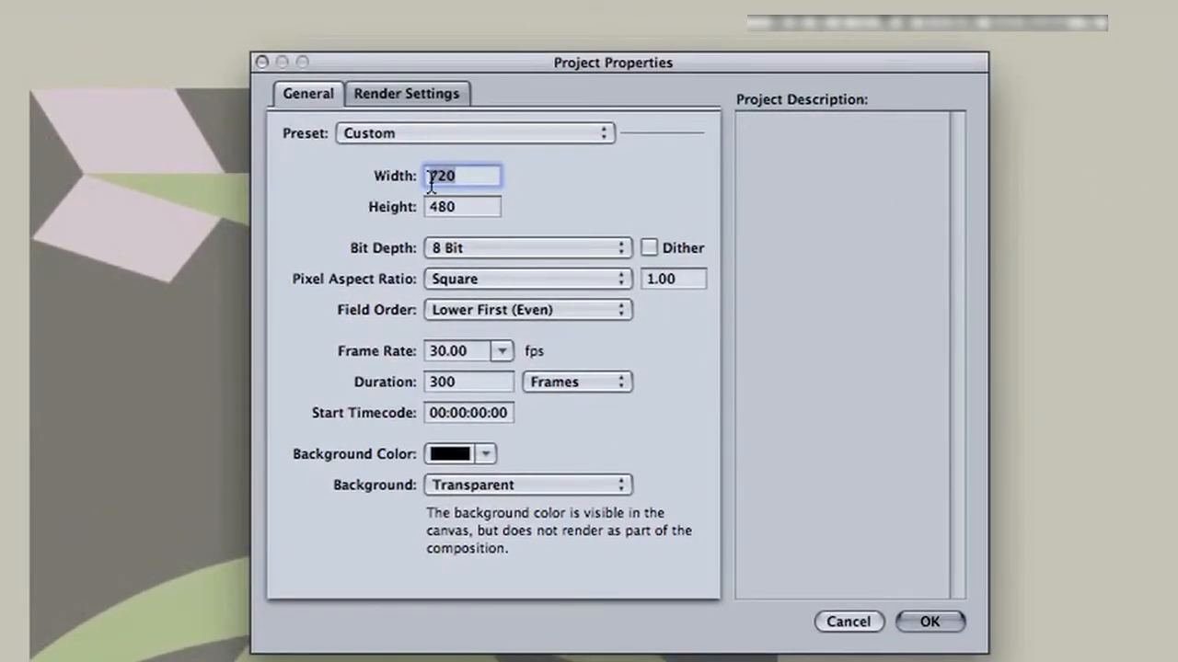
type("1")
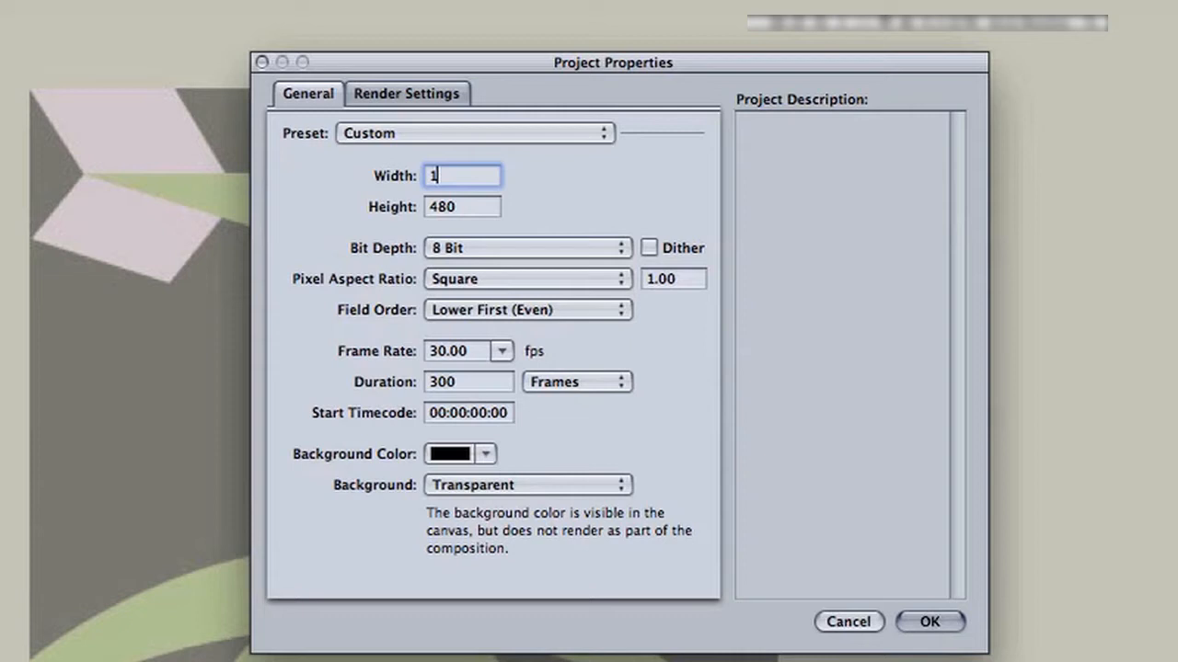
type("920")
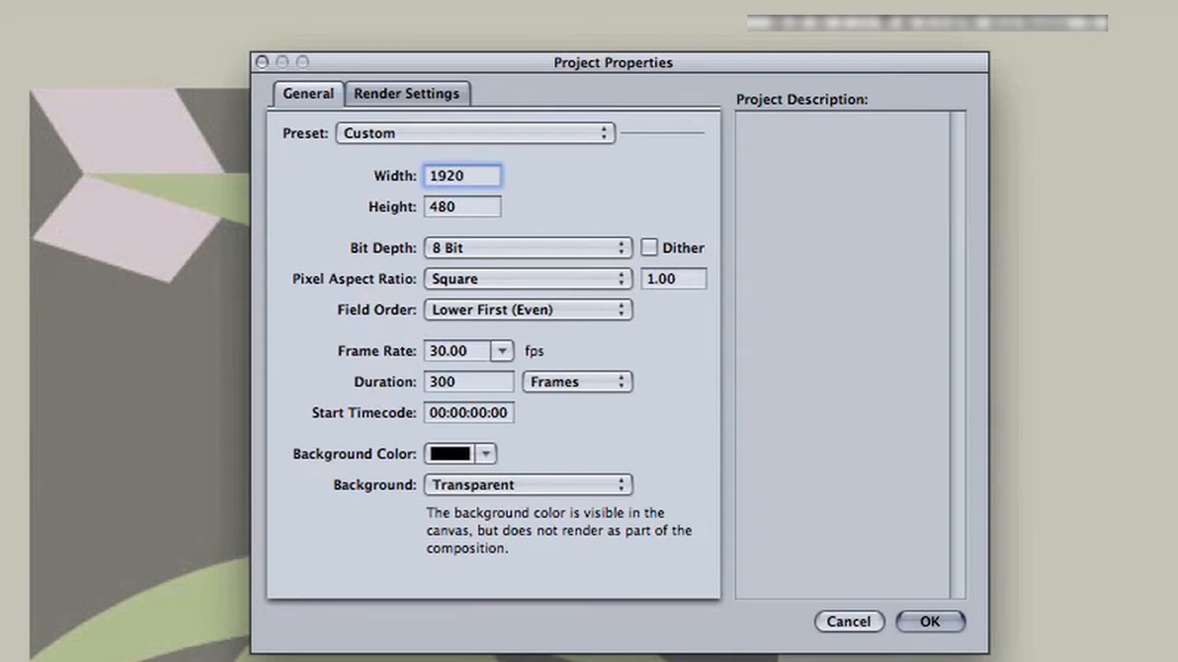
type("1080")
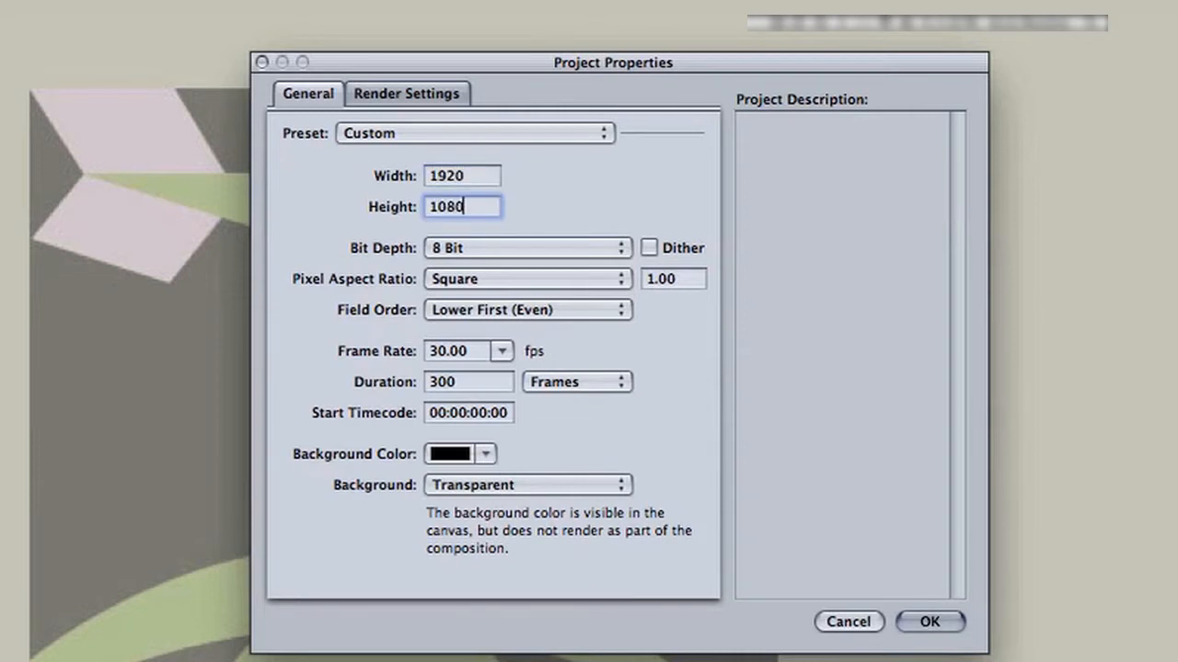
Step: Set 16-bit float, field order None, 59.94 fps, duration 1.0 seconds and create the project
left_click(526, 248)
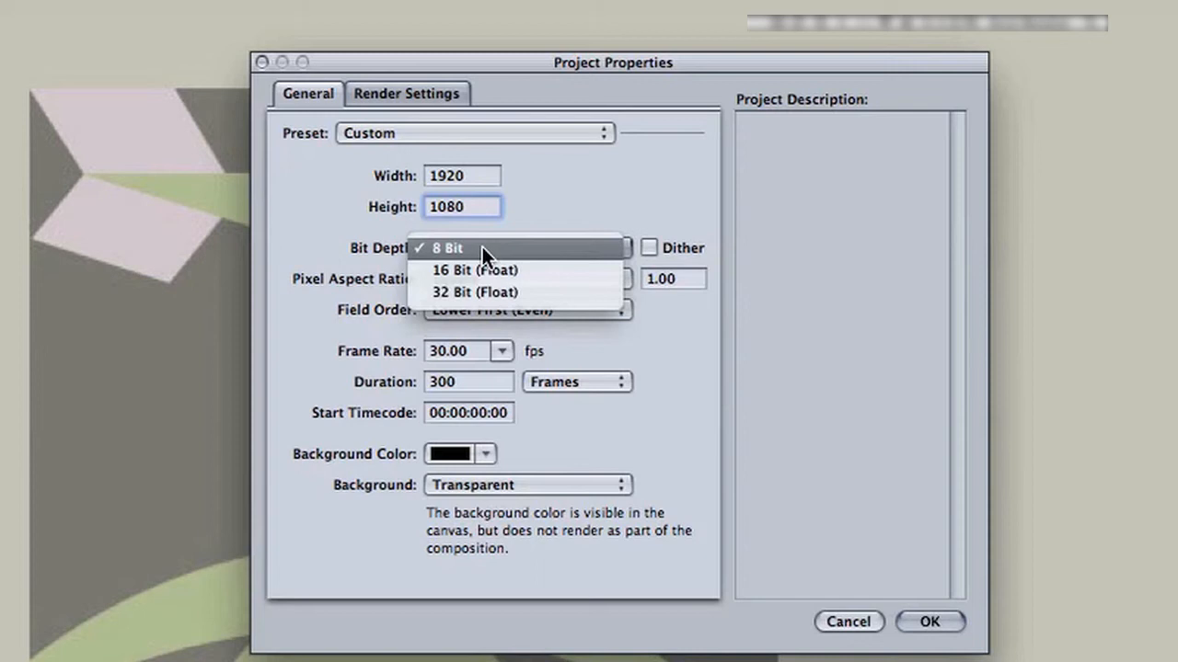
left_click(475, 268)
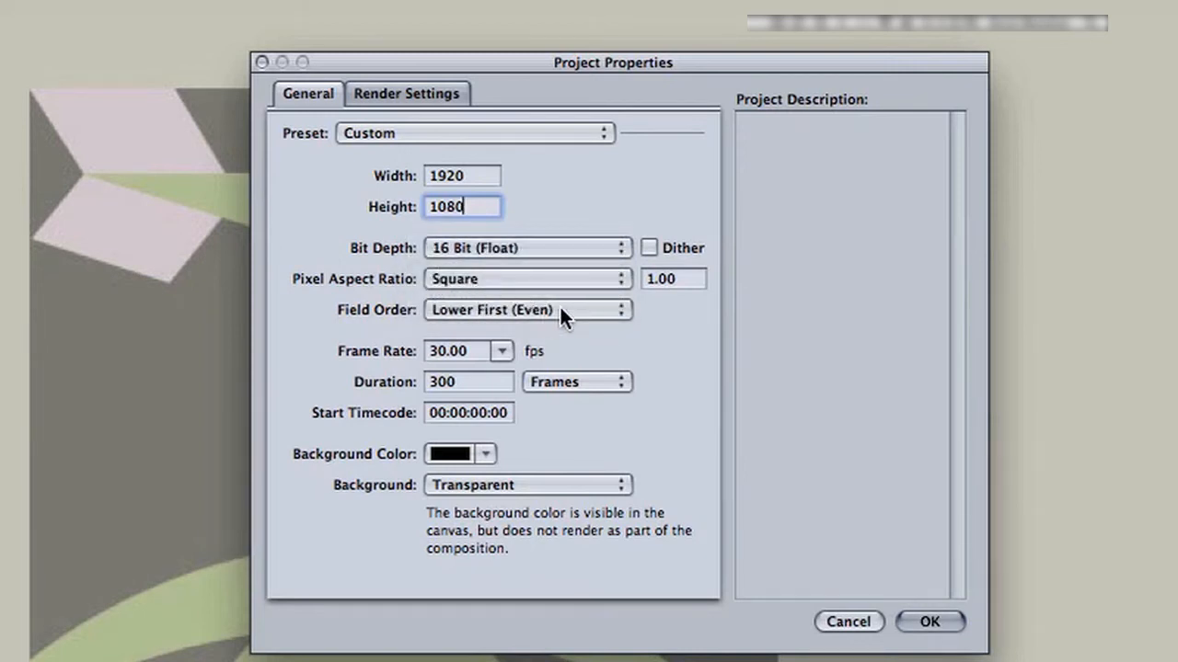
left_click(526, 309)
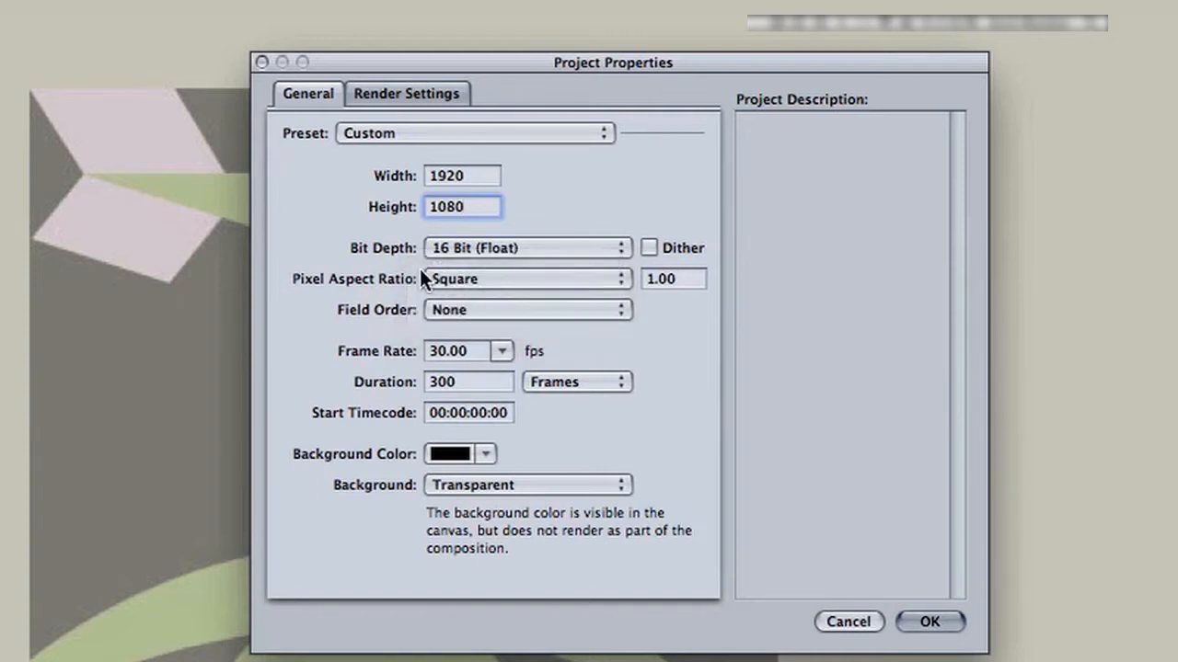
left_click(501, 350)
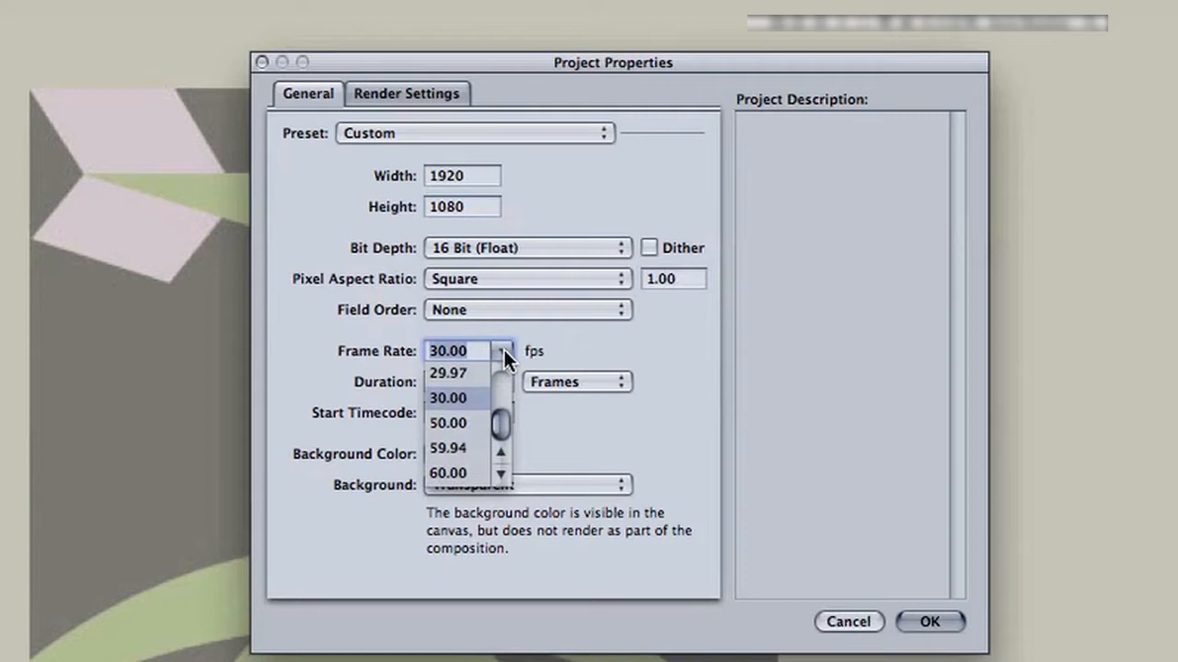
left_click(449, 449)
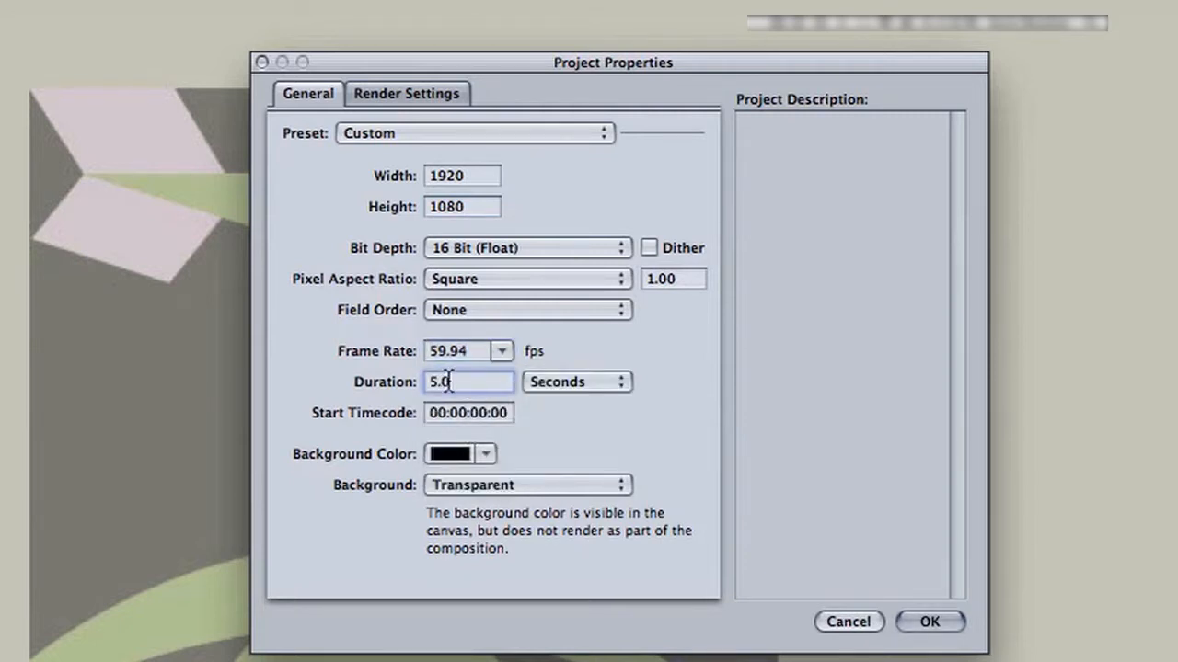
type("1.0")
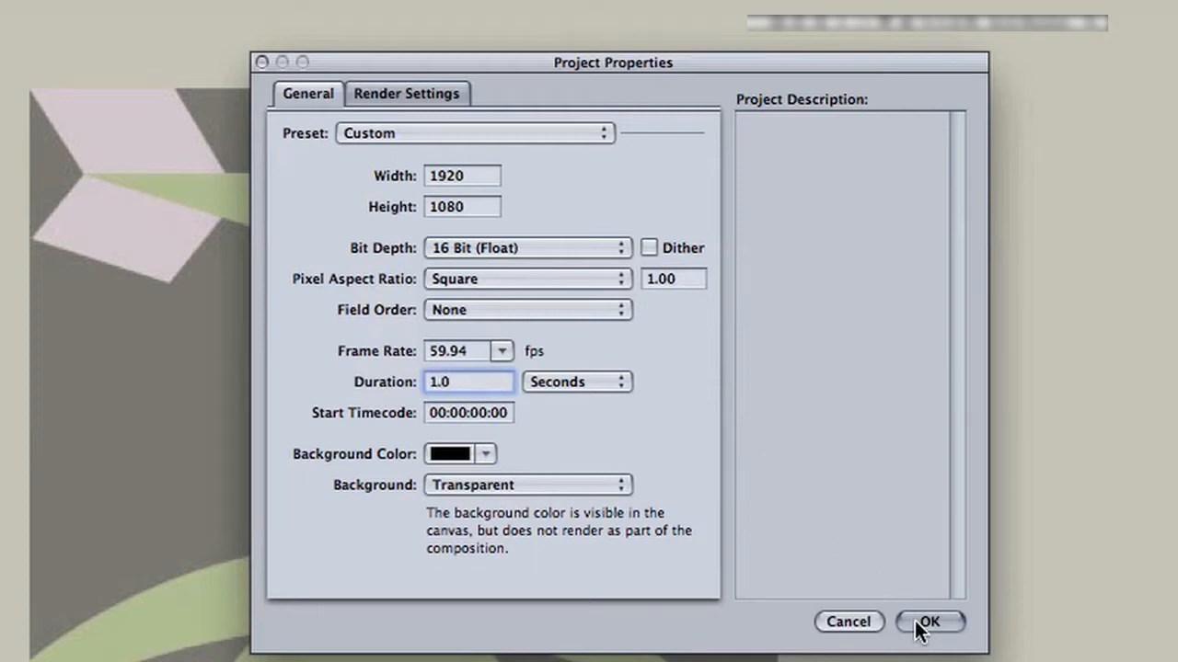
left_click(929, 622)
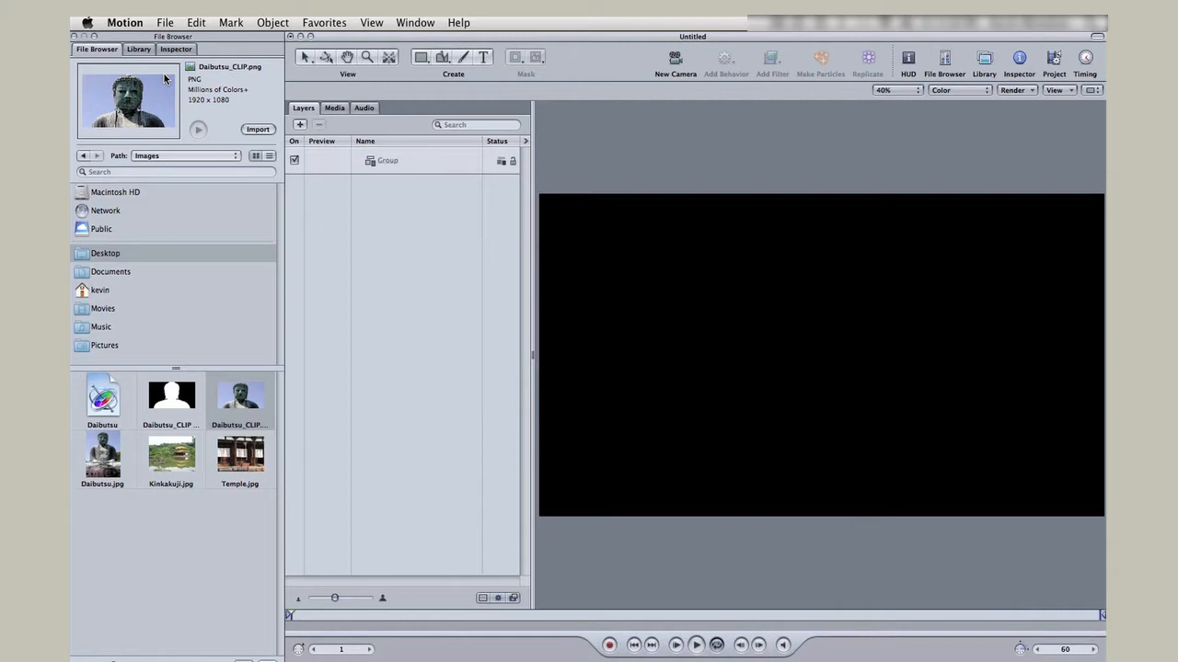
Step: Add the Color Solid generator from the Library to the project
left_click(138, 48)
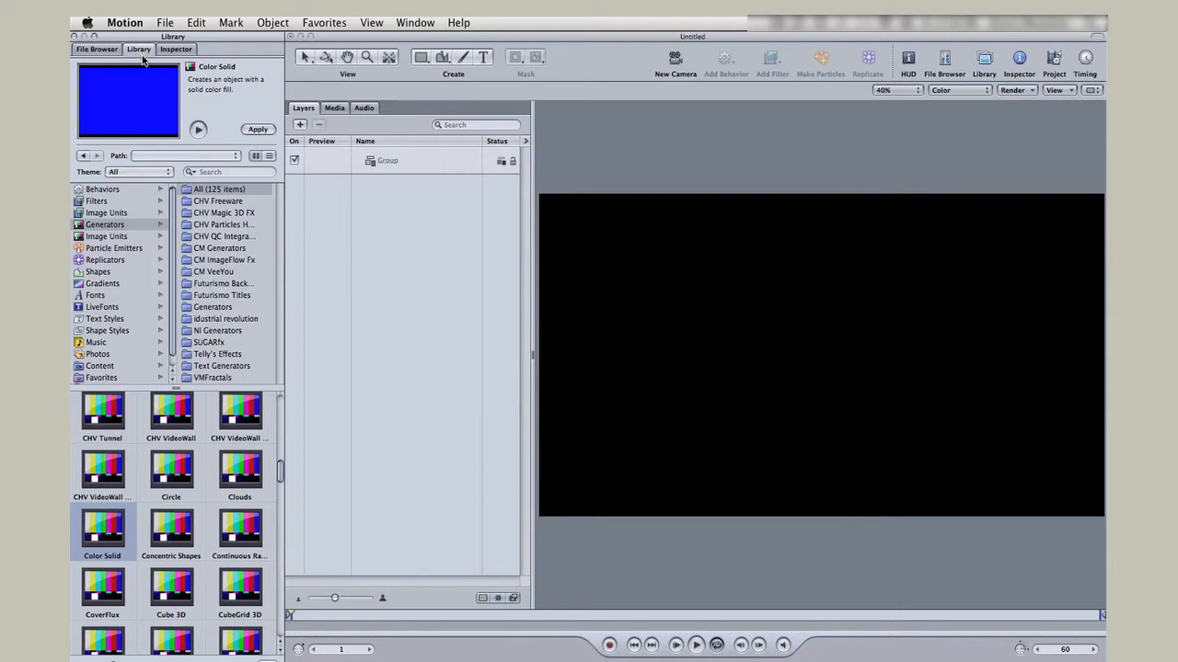
mouse_move(118, 191)
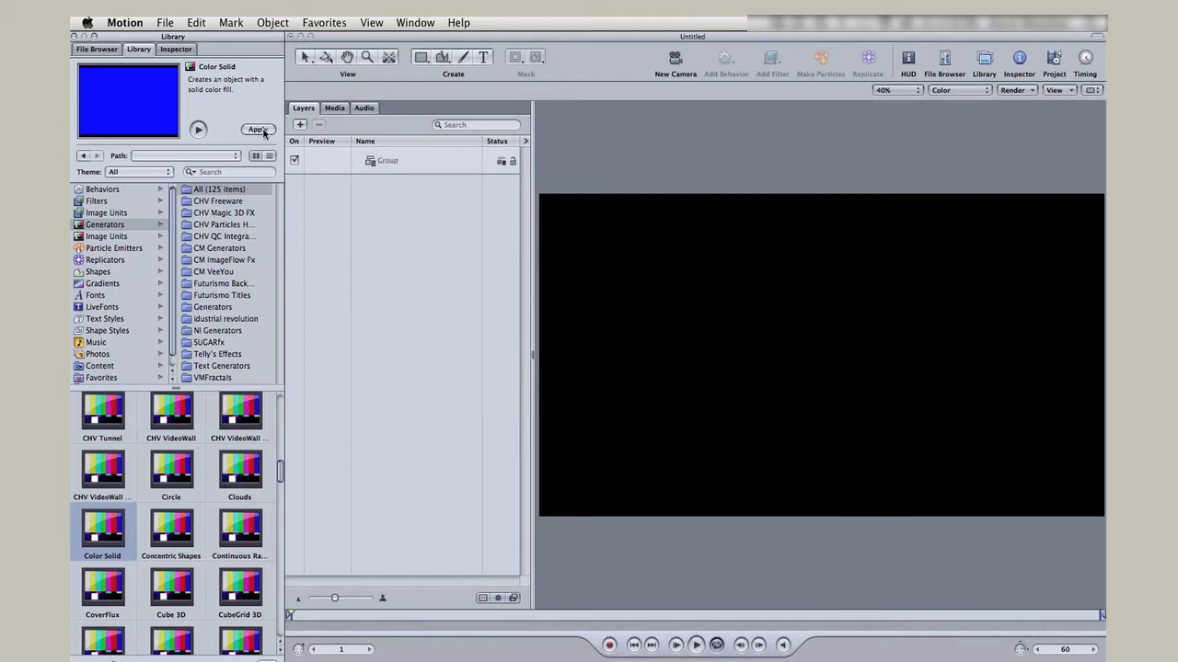
left_click(258, 129)
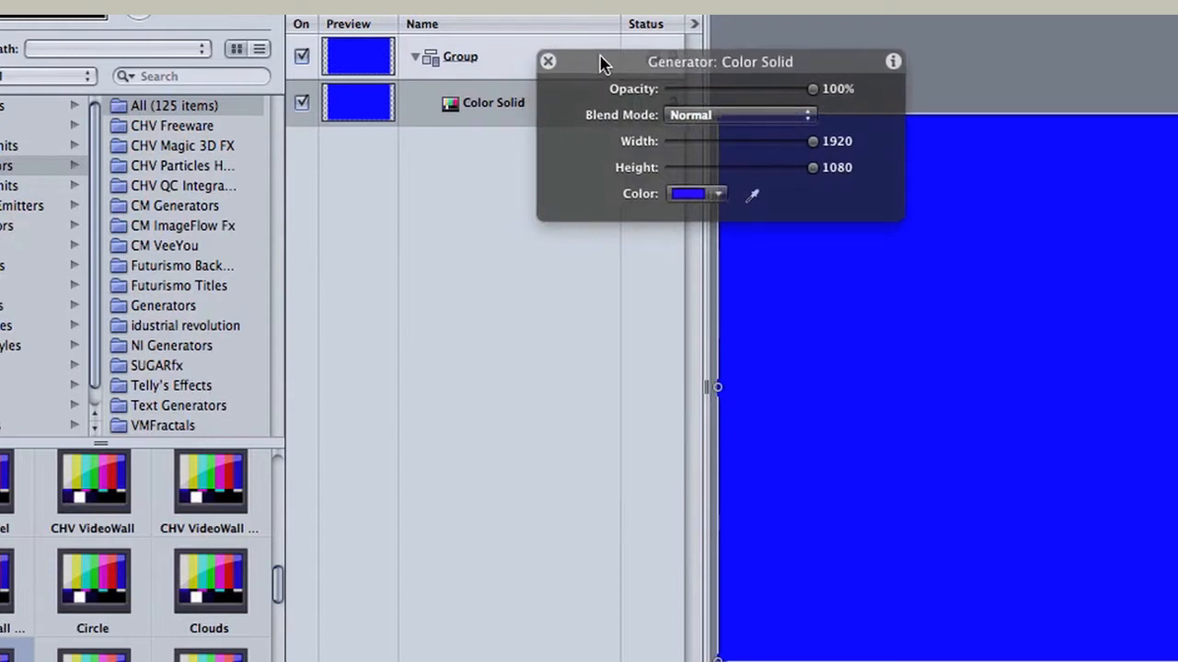
Step: Turn the original Color Solid white using the grayscale slider
left_click(690, 193)
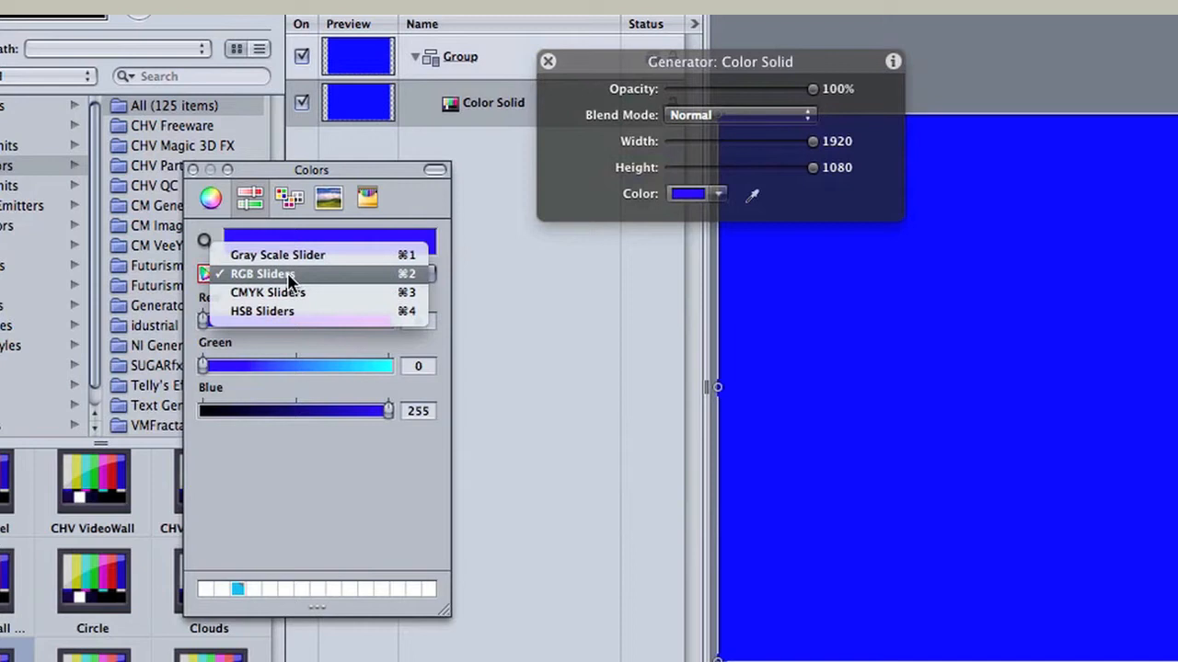
left_click(276, 254)
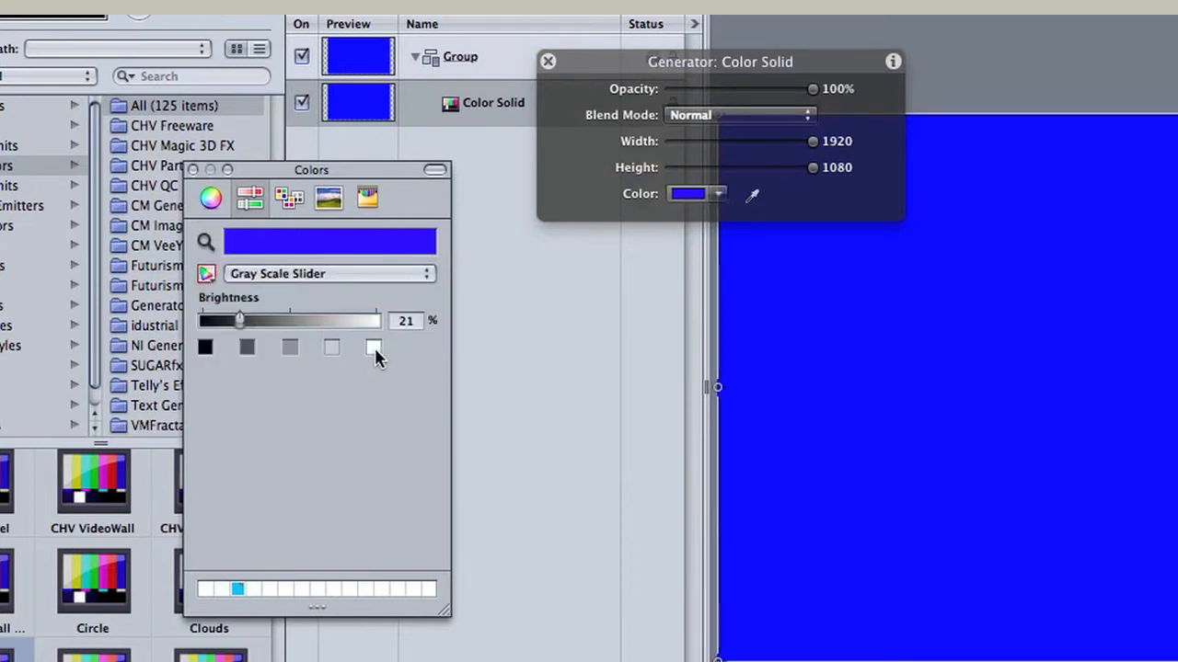
left_click_drag(239, 320, 375, 320)
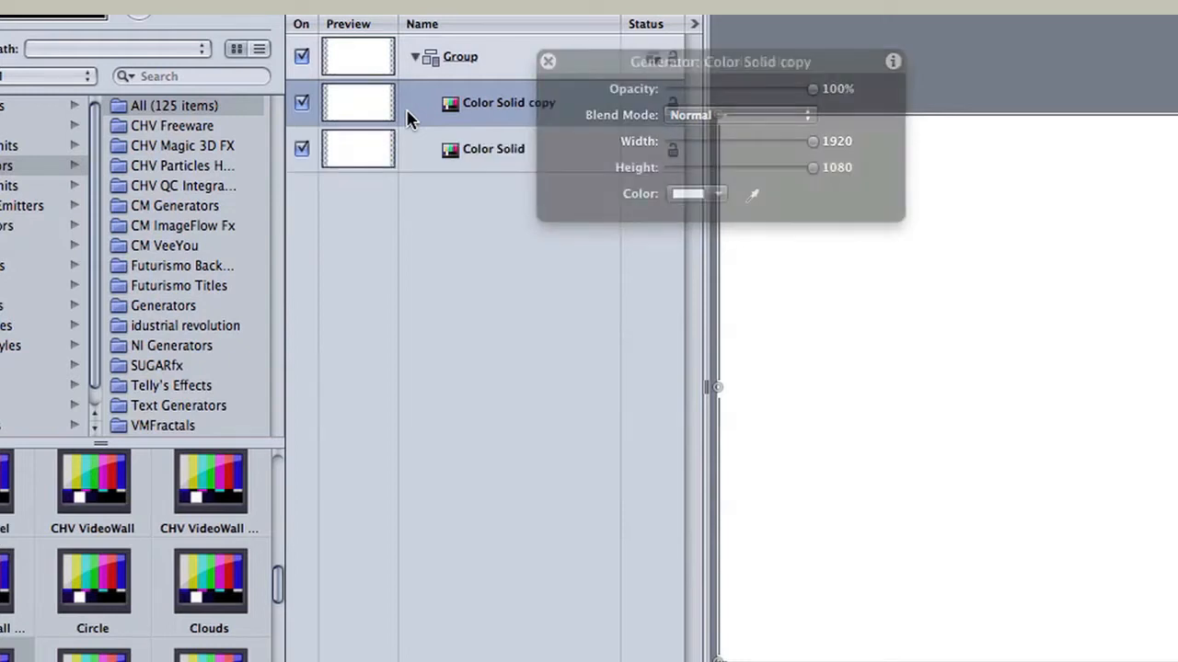
Step: Turn the copied Color Solid black using the grayscale slider
left_click(688, 193)
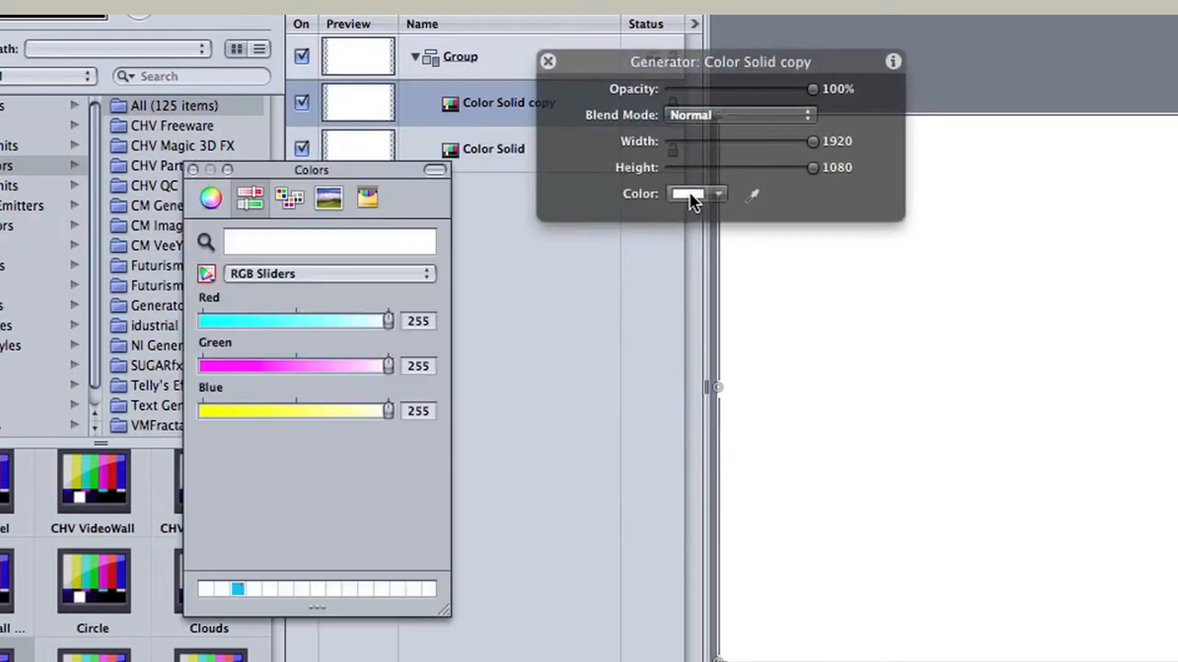
left_click(328, 272)
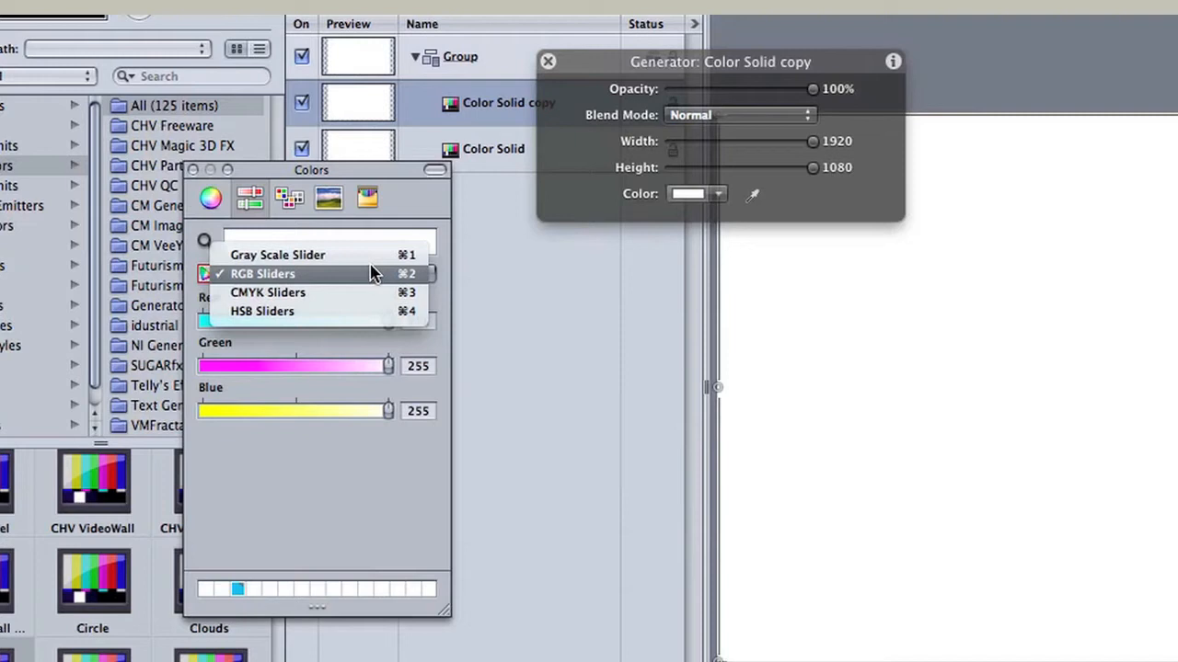
left_click(276, 254)
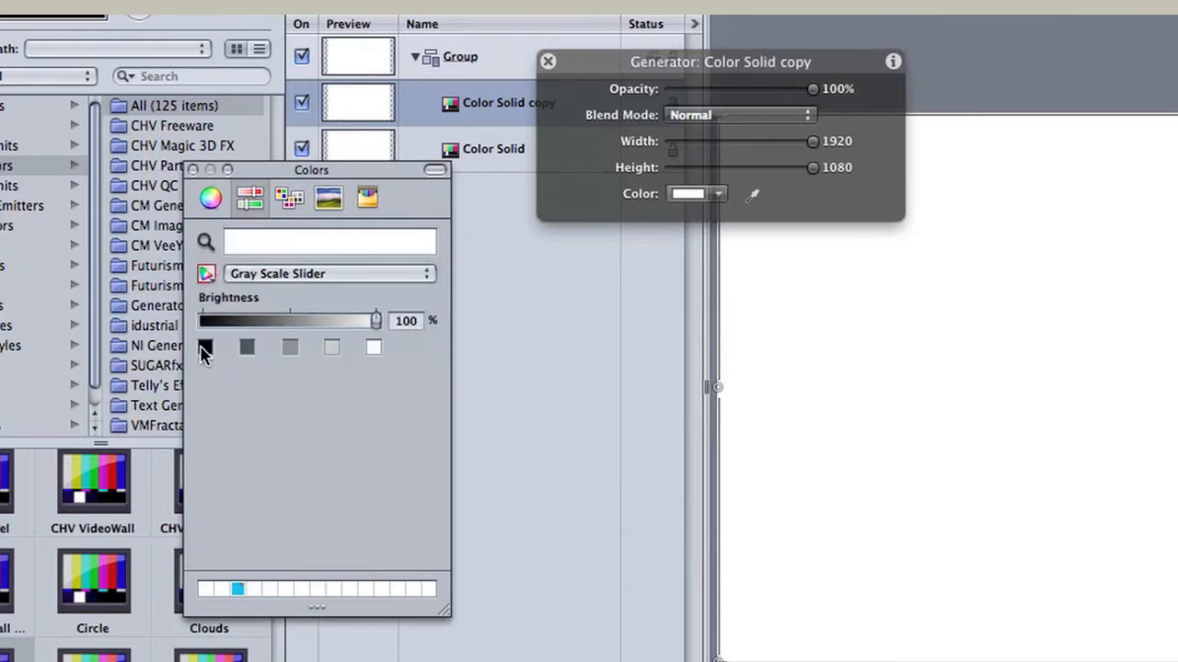
left_click_drag(375, 321, 202, 320)
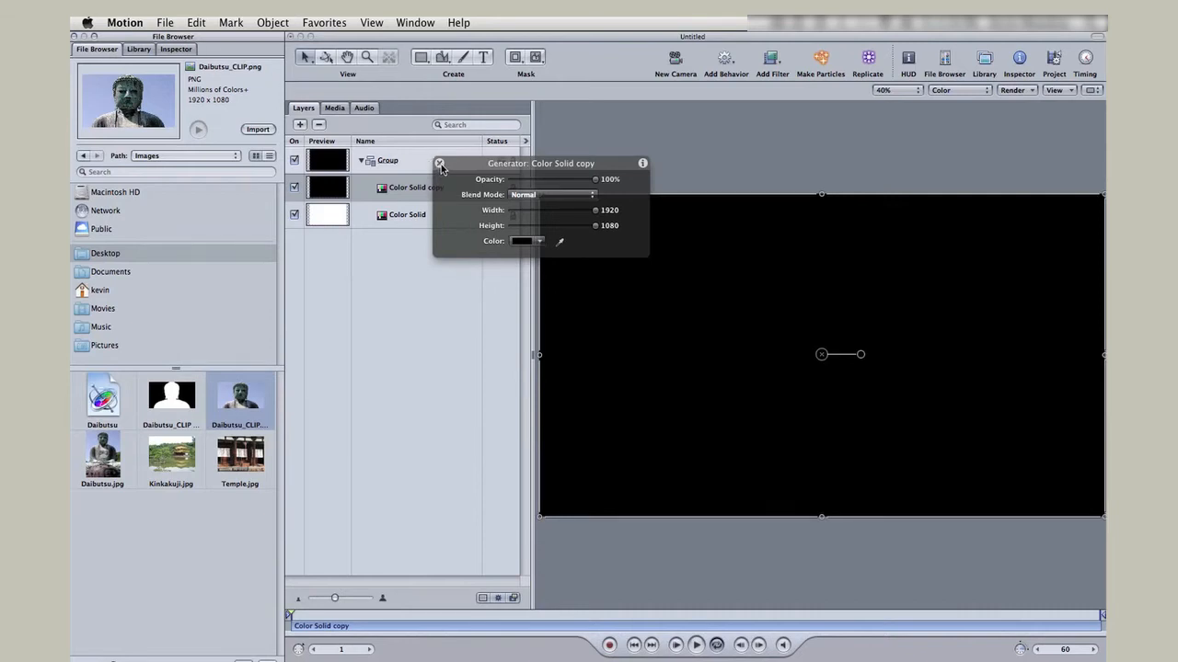
Step: Import Daibutsu_CLIP ALPHA MATTE and Daibutsu_CLIP images into the project above the colour solids
left_click(441, 162)
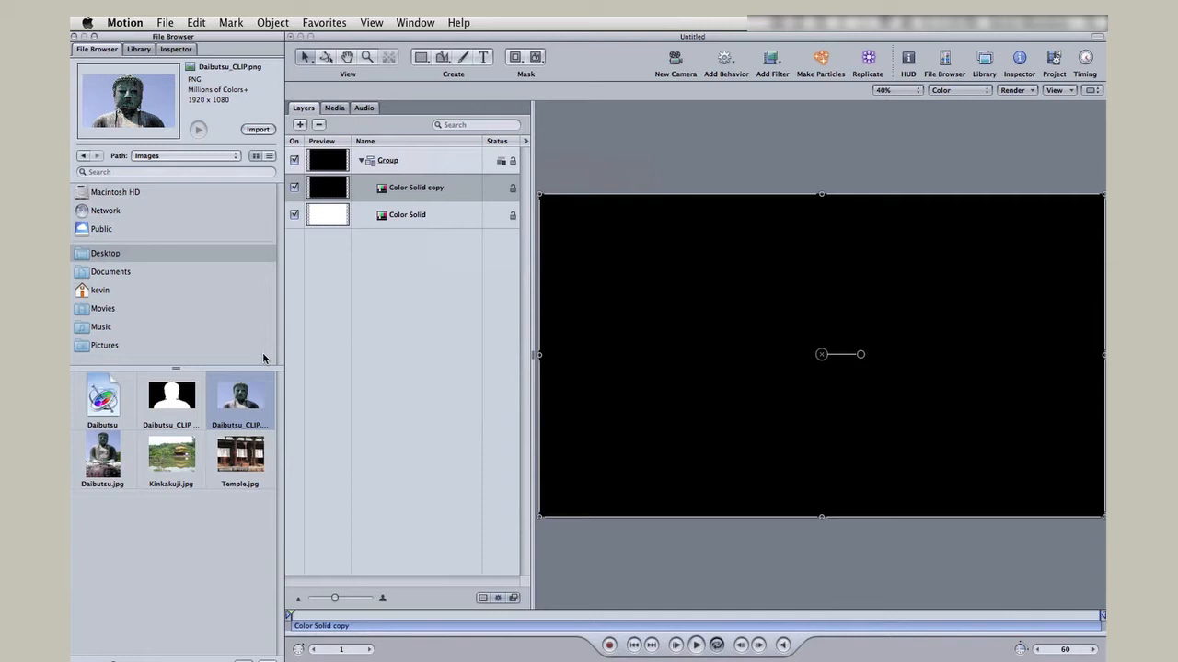
mouse_move(180, 412)
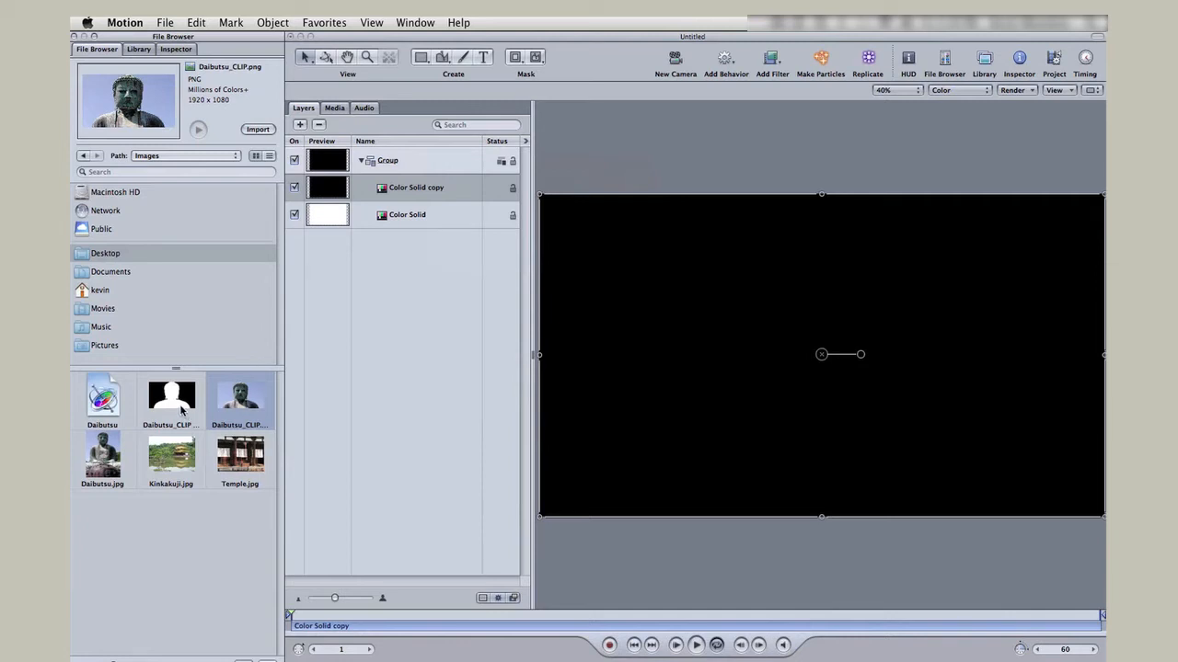
left_click(171, 396)
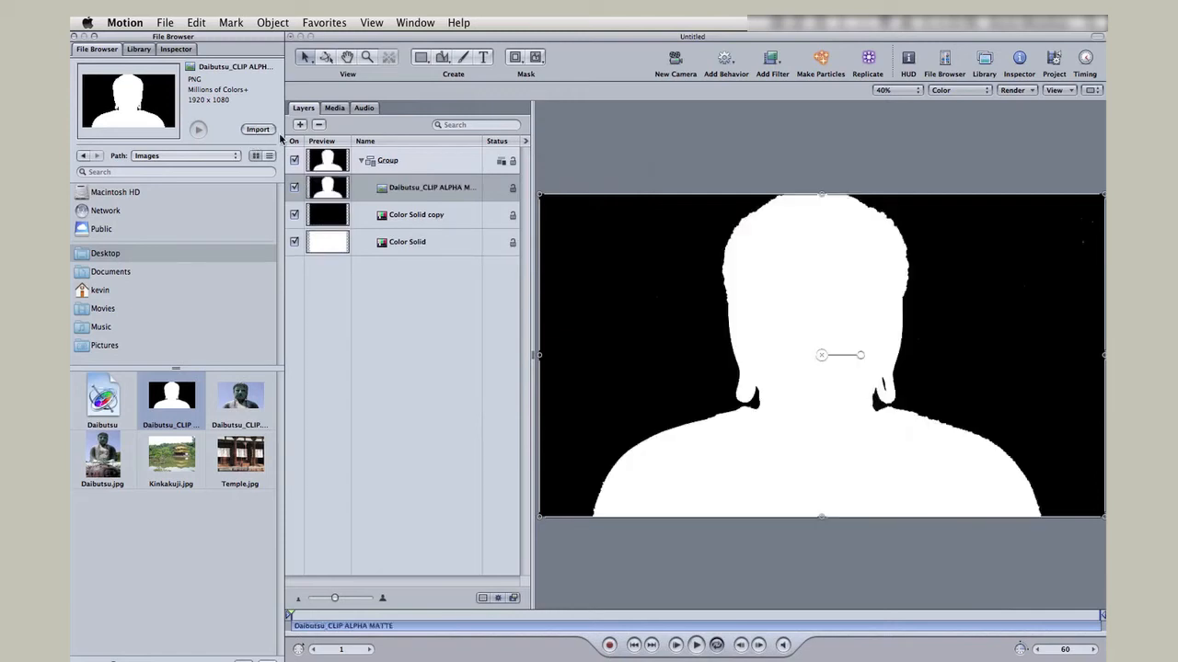
left_click(239, 395)
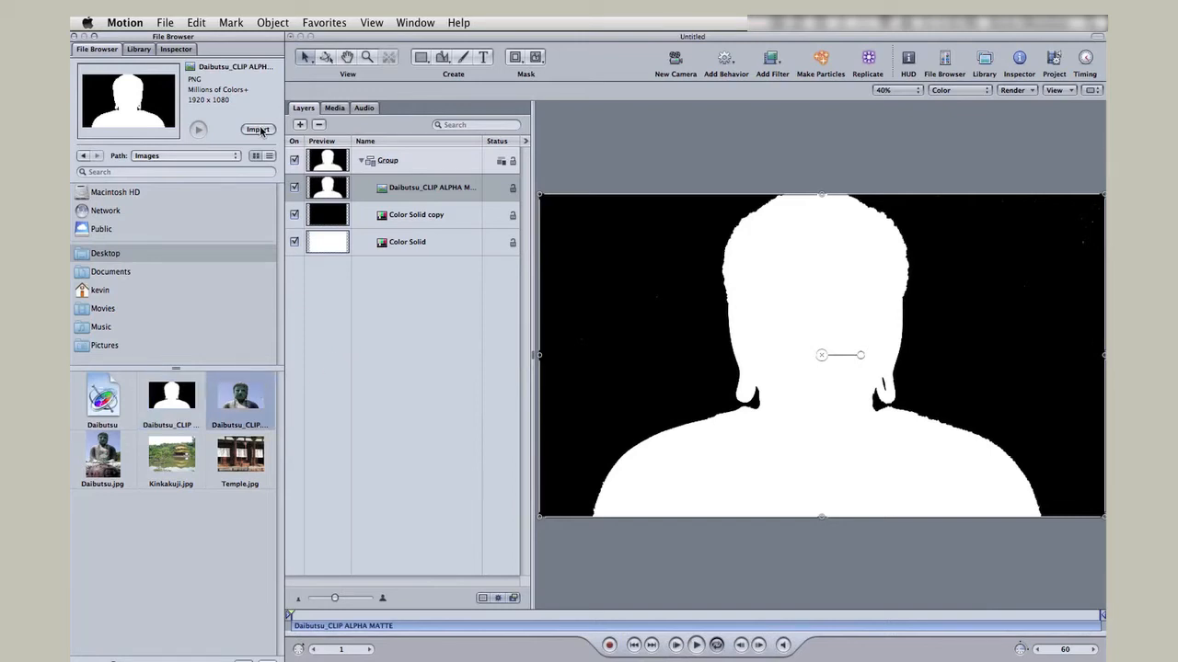
left_click(257, 129)
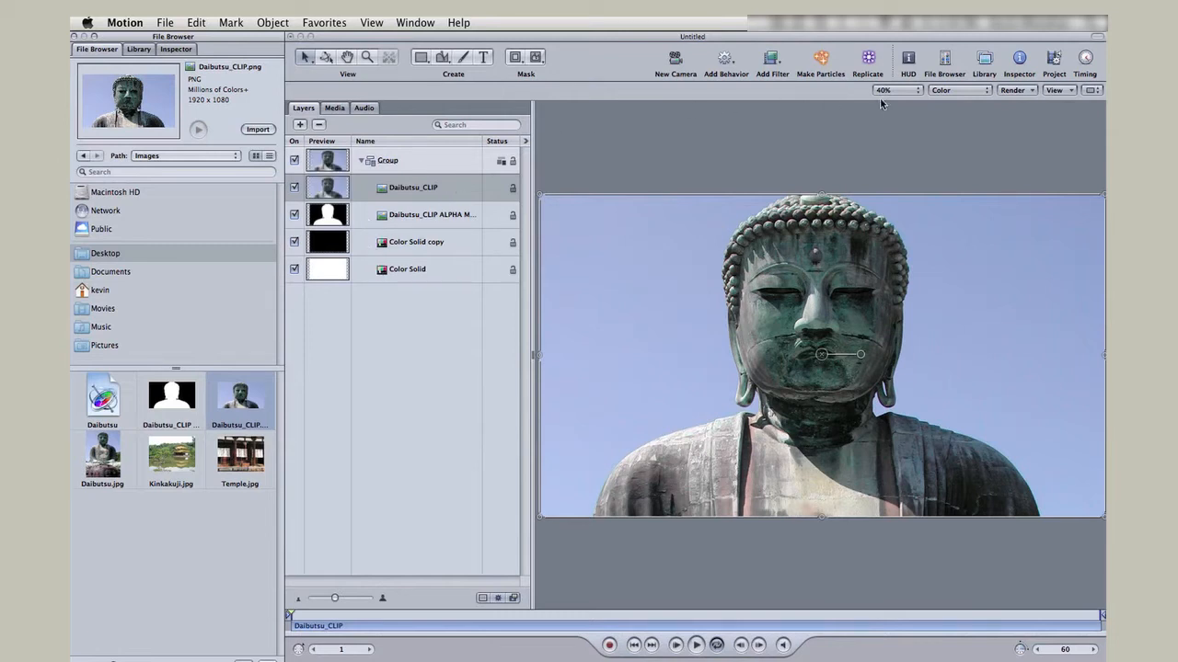
Step: At 25% zoom, select the statue, matte and black solid layers to shift them off-frame left
left_click(894, 89)
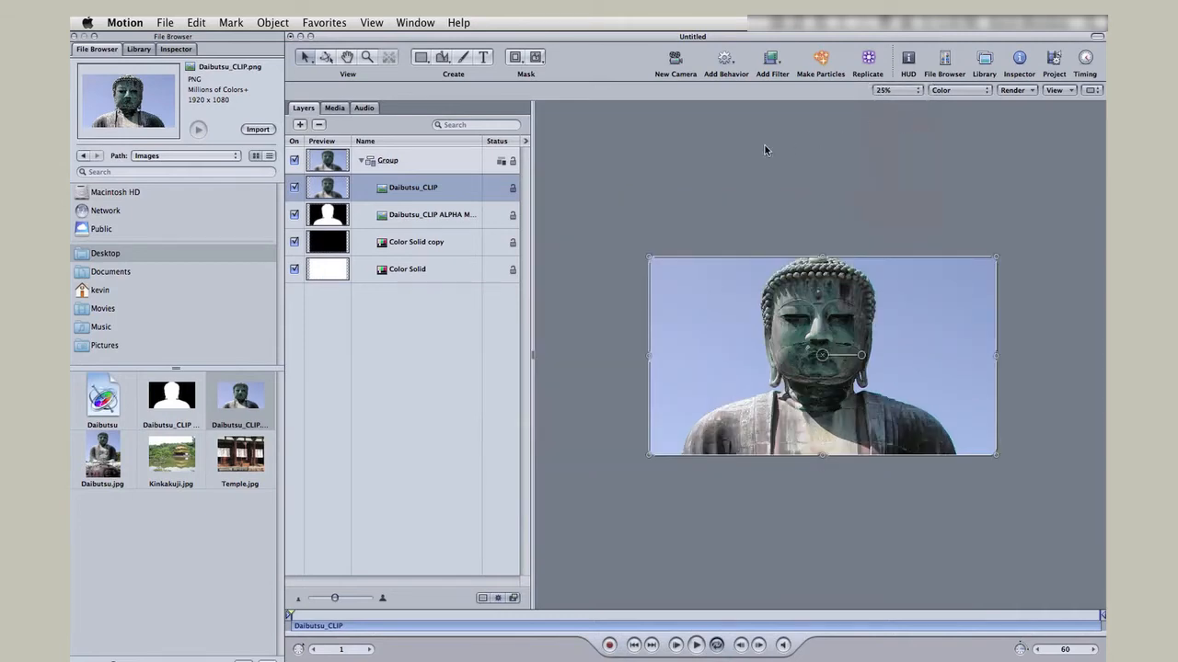
mouse_move(440, 246)
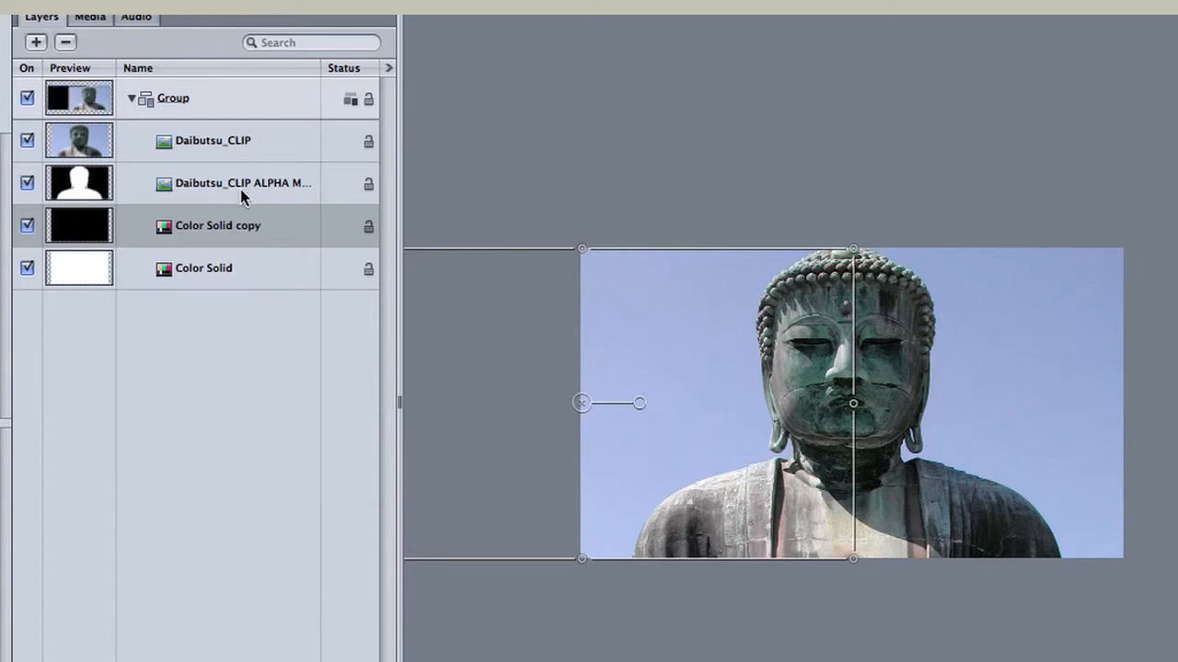
left_click(213, 139)
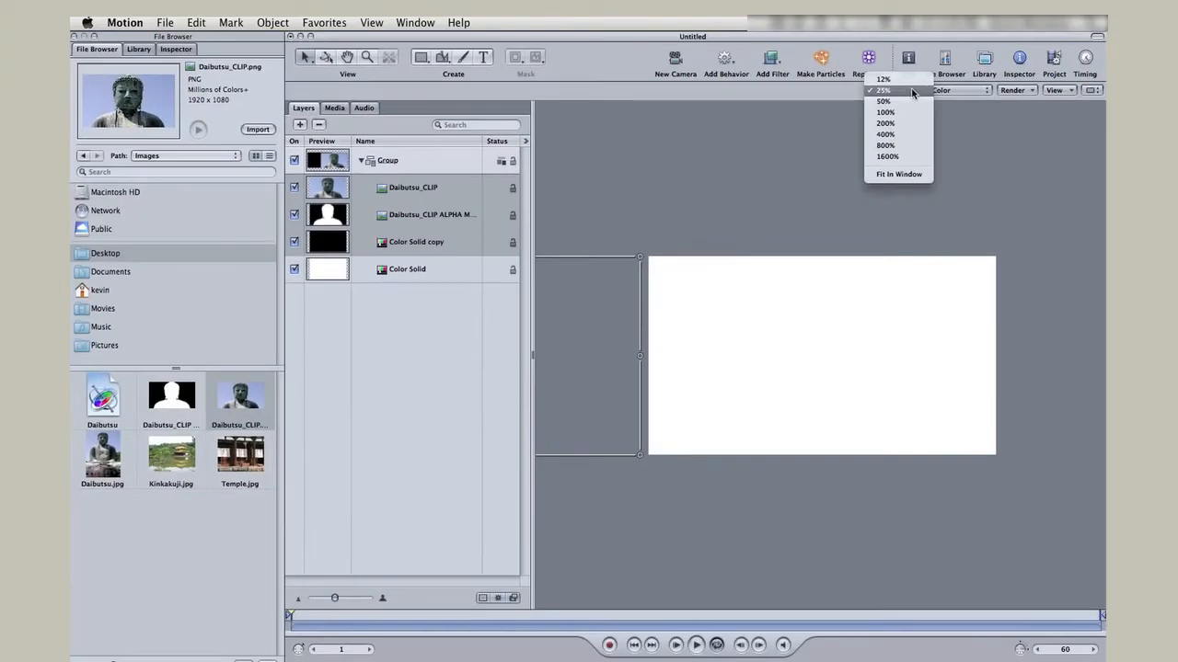
Step: Zoom the canvas out to 12% ready to keyframe the layers moving across the frame
left_click(883, 78)
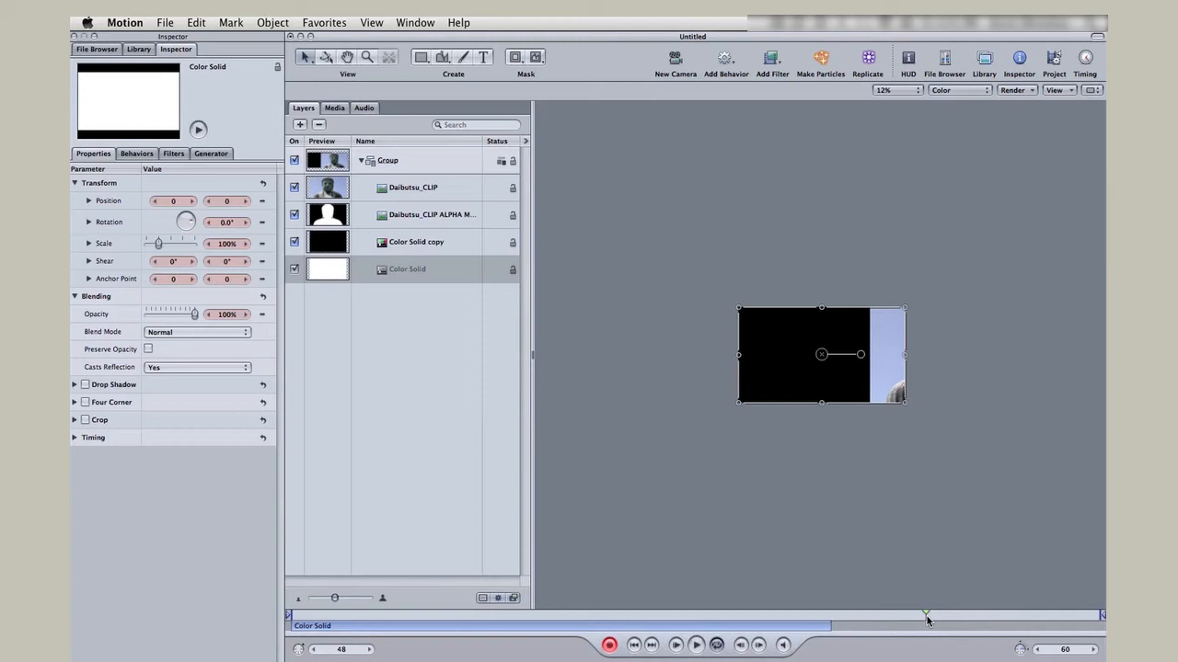
mouse_move(301, 298)
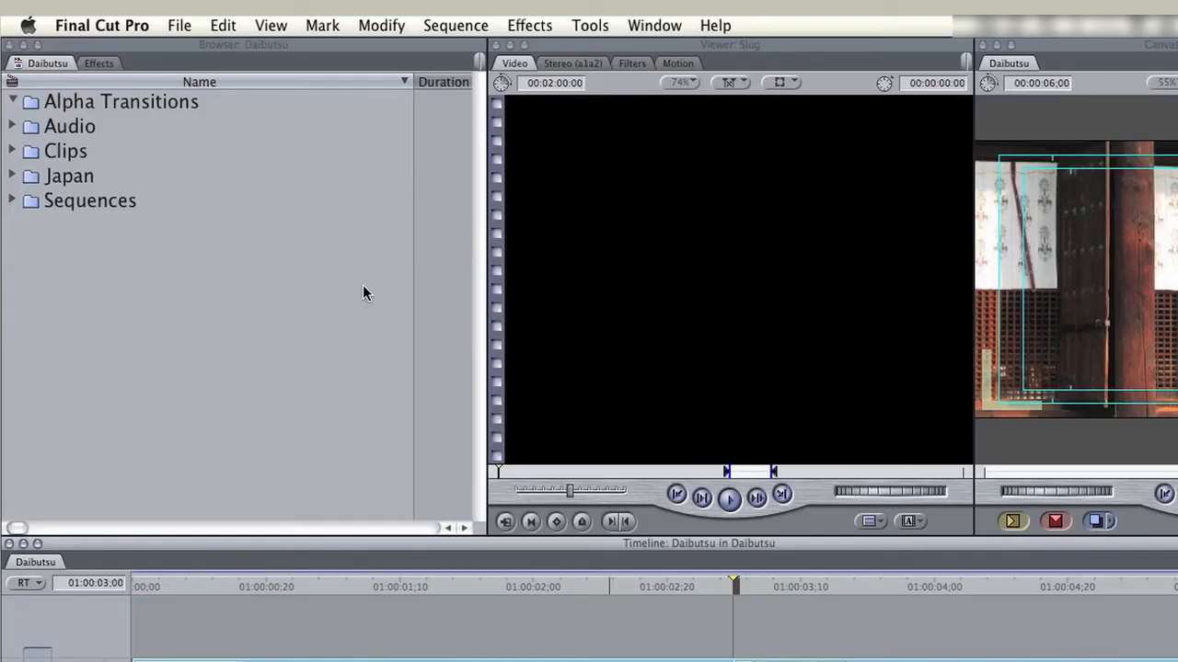
mouse_move(278, 320)
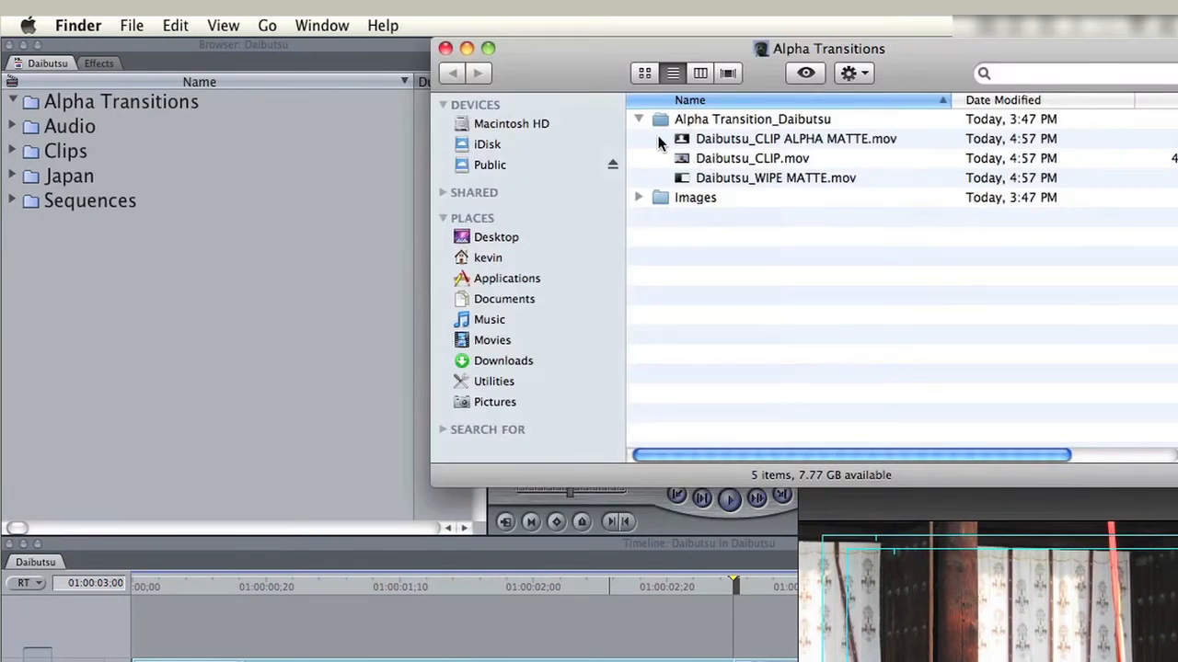
Step: Move the three Daibutsu .mov files into the Alpha Transitions bin and close the Finder window
left_click(774, 177)
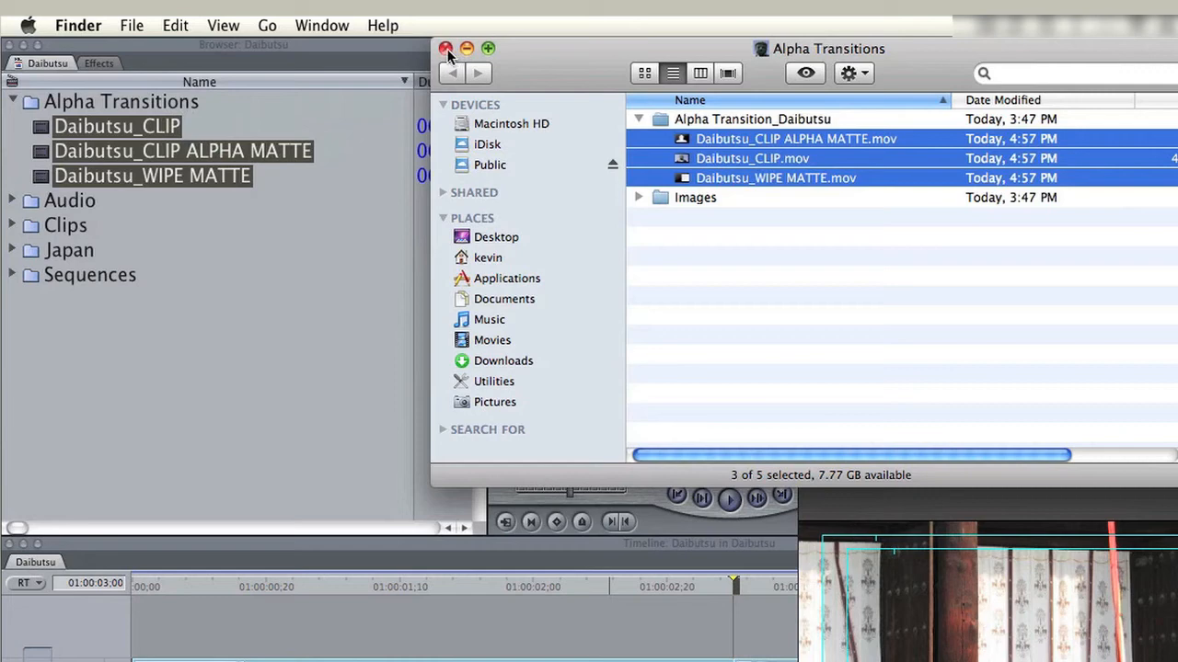
left_click(446, 48)
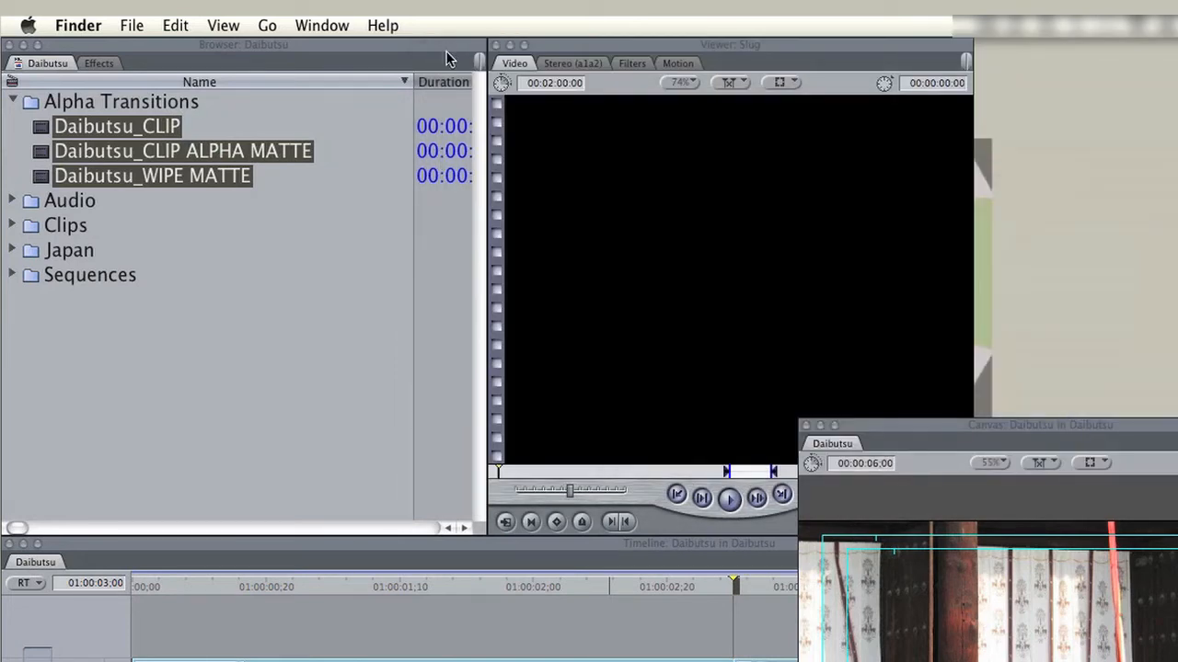
mouse_move(640, 230)
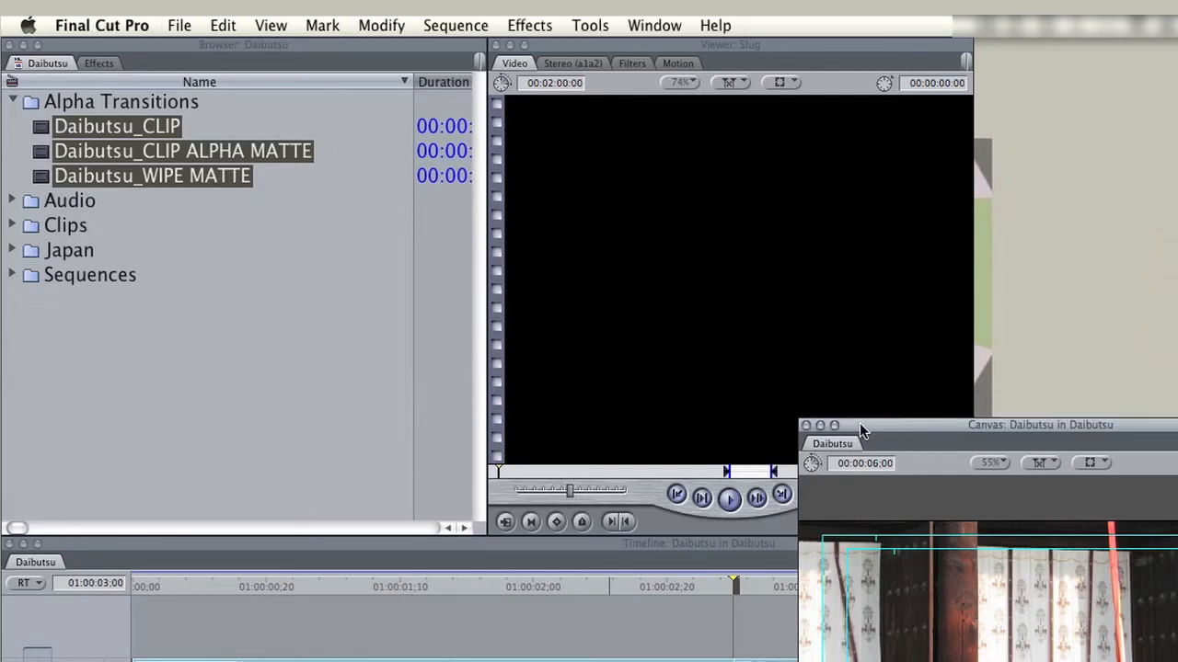
Step: Reposition the Canvas window and add an Alpha Transition between the Kinkakuji and Temple clips
left_click_drag(855, 423, 1045, 48)
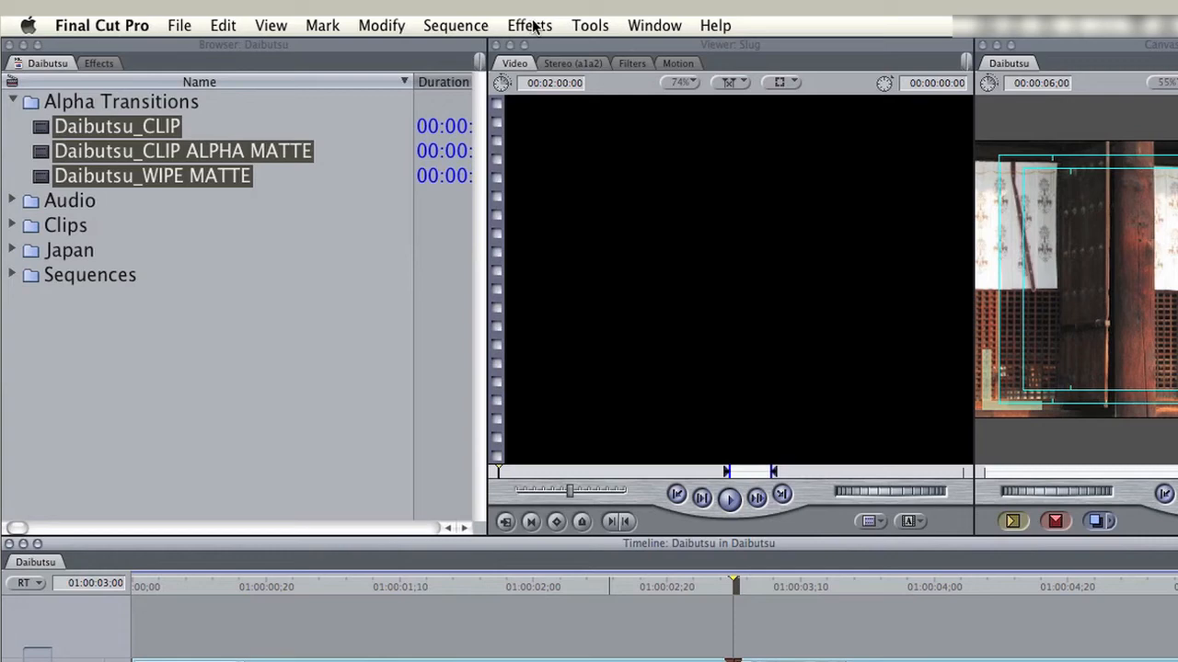
left_click(528, 26)
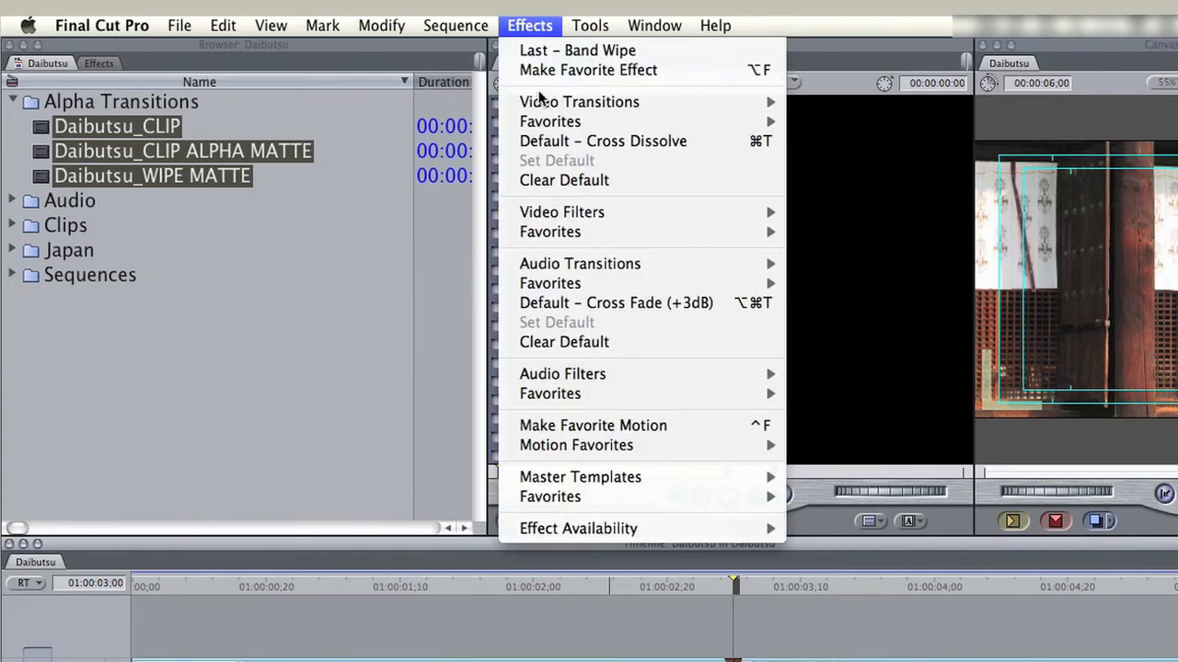
left_click(578, 102)
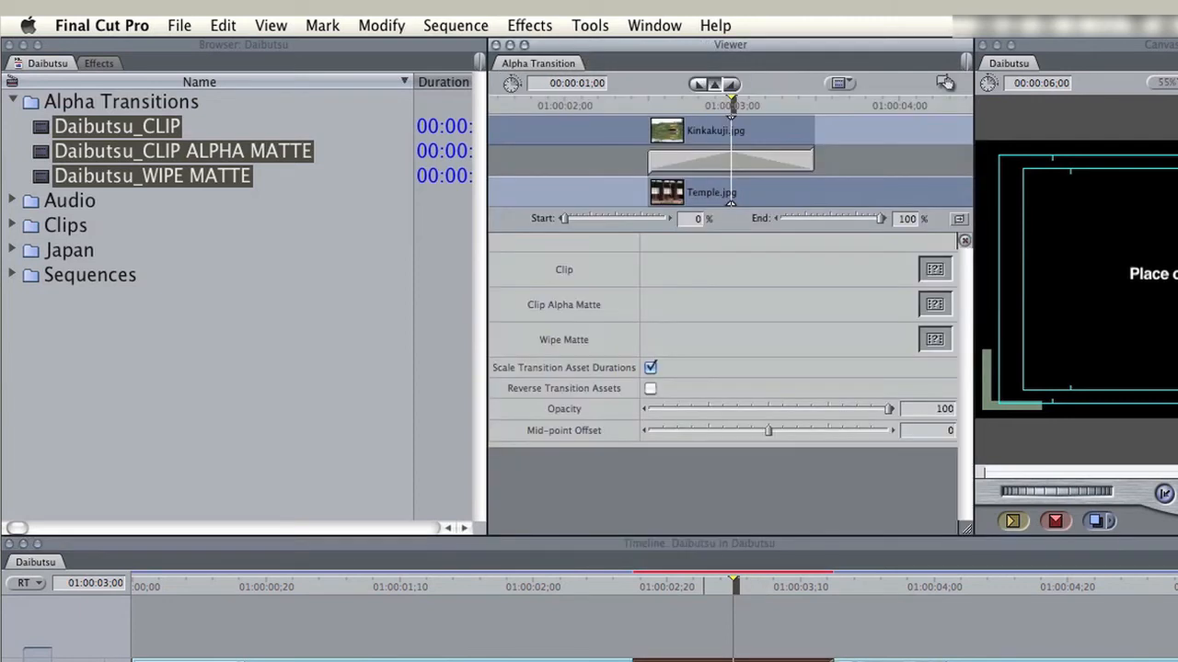
Step: Fill the Clip, Clip Alpha Matte and Wipe Matte wells with the three Daibutsu movies
left_click(117, 125)
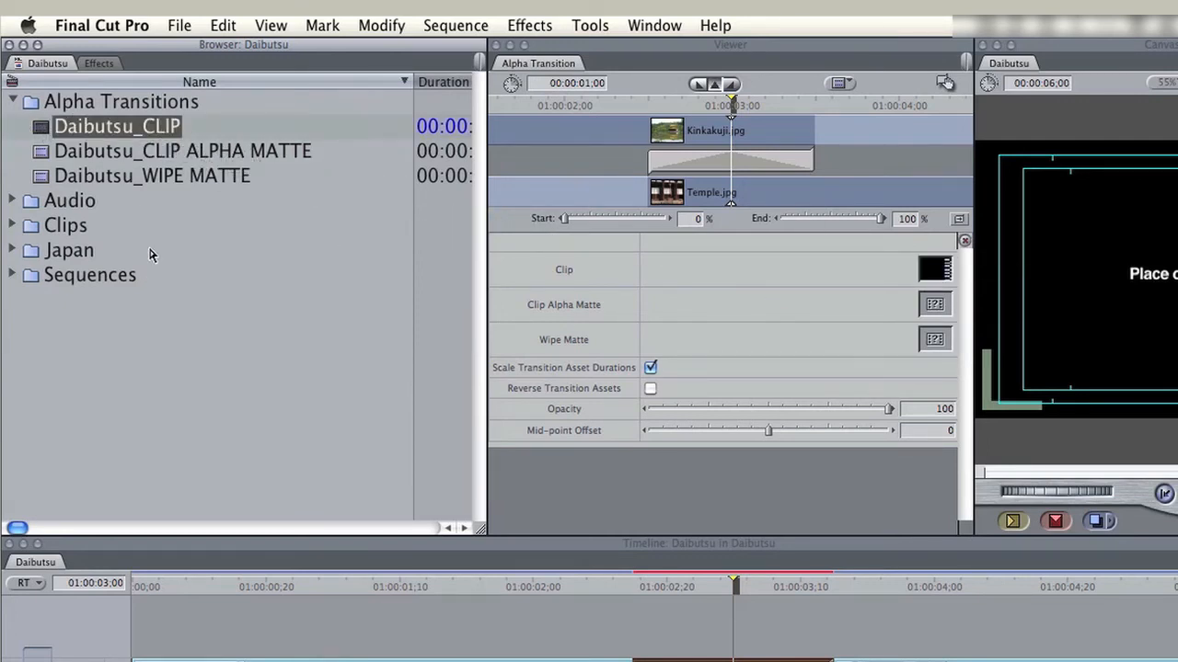
left_click_drag(182, 150, 911, 315)
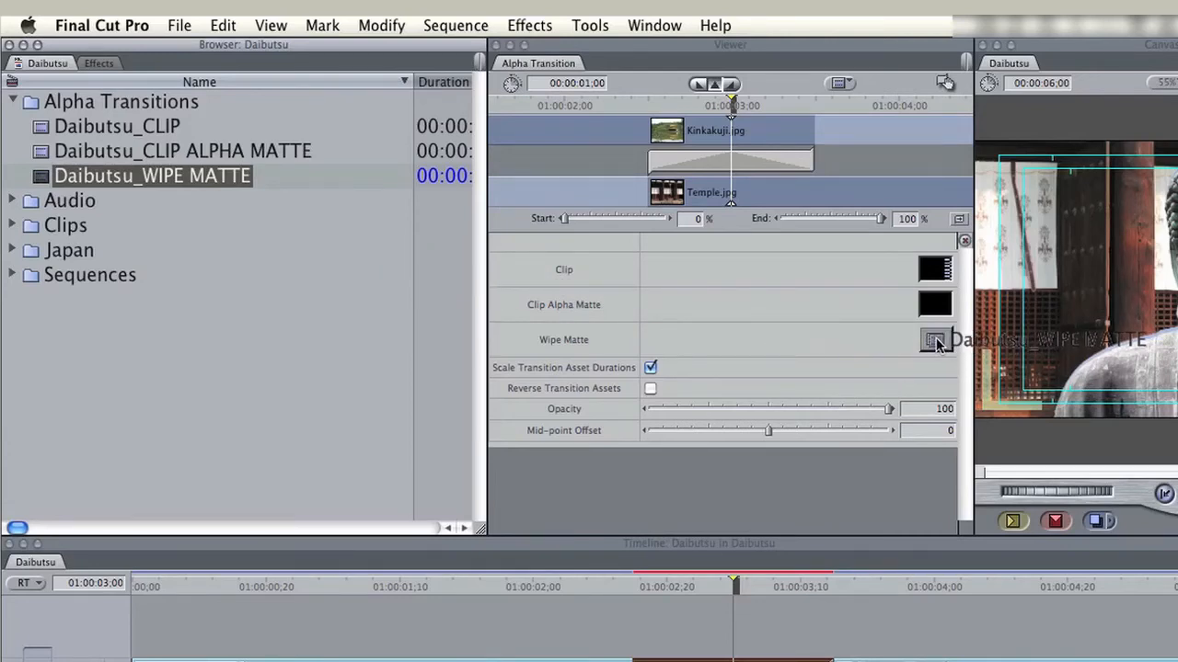
left_click(935, 338)
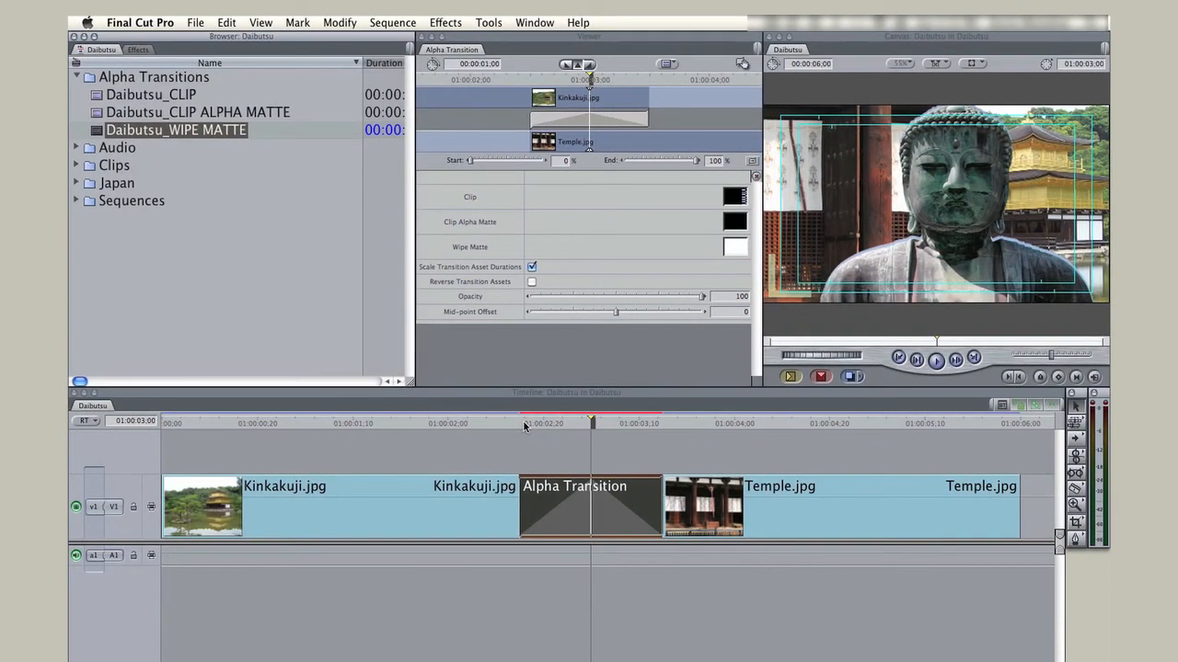
mouse_move(541, 427)
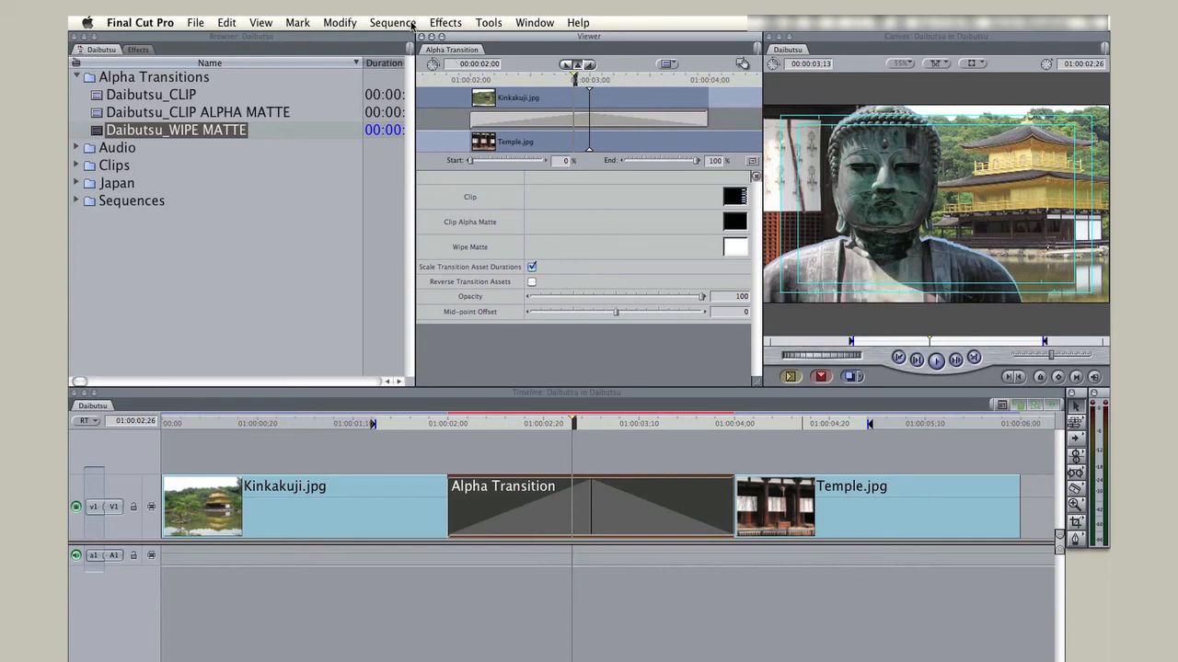
left_click(391, 22)
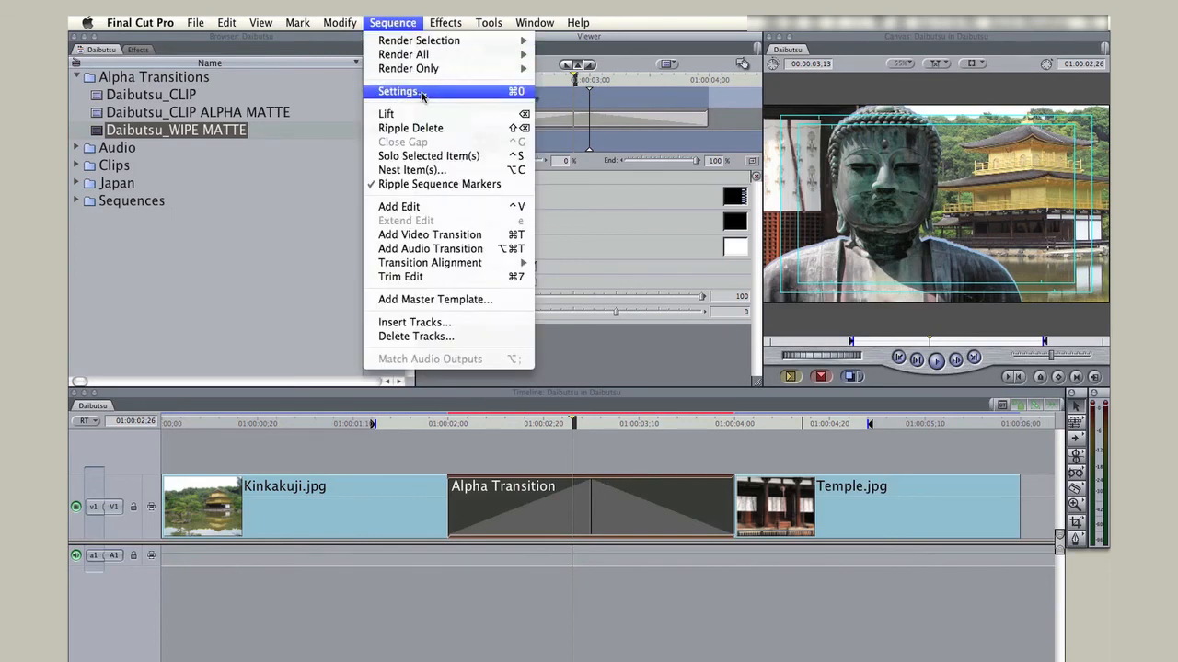
left_click(397, 92)
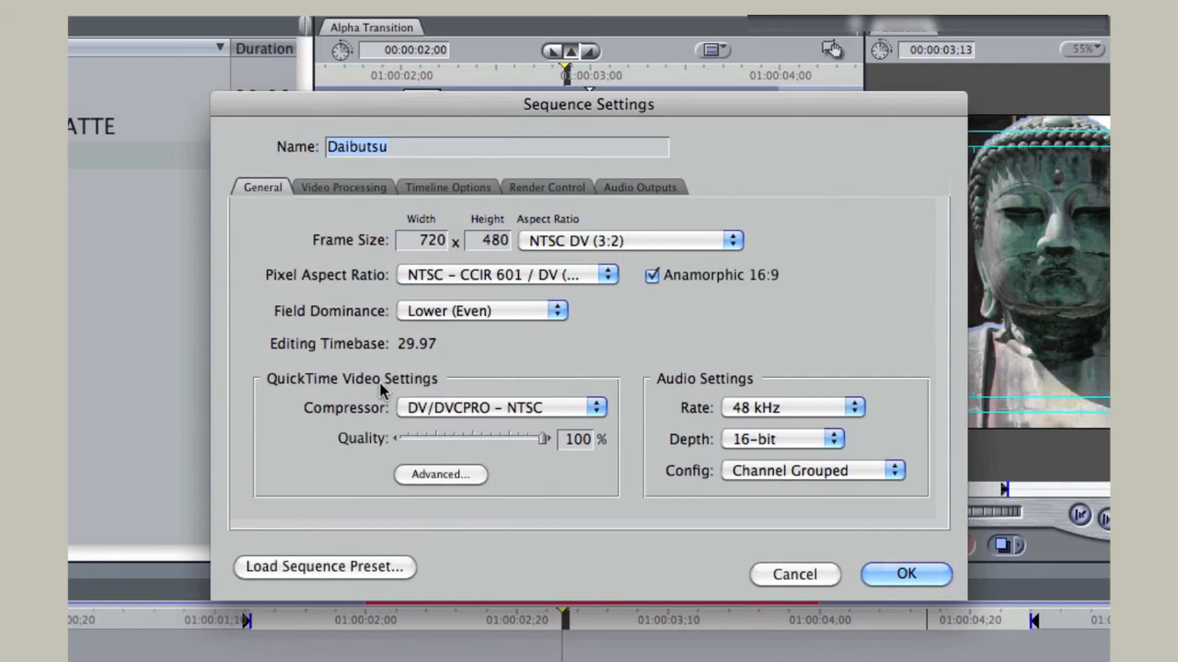
mouse_move(524, 385)
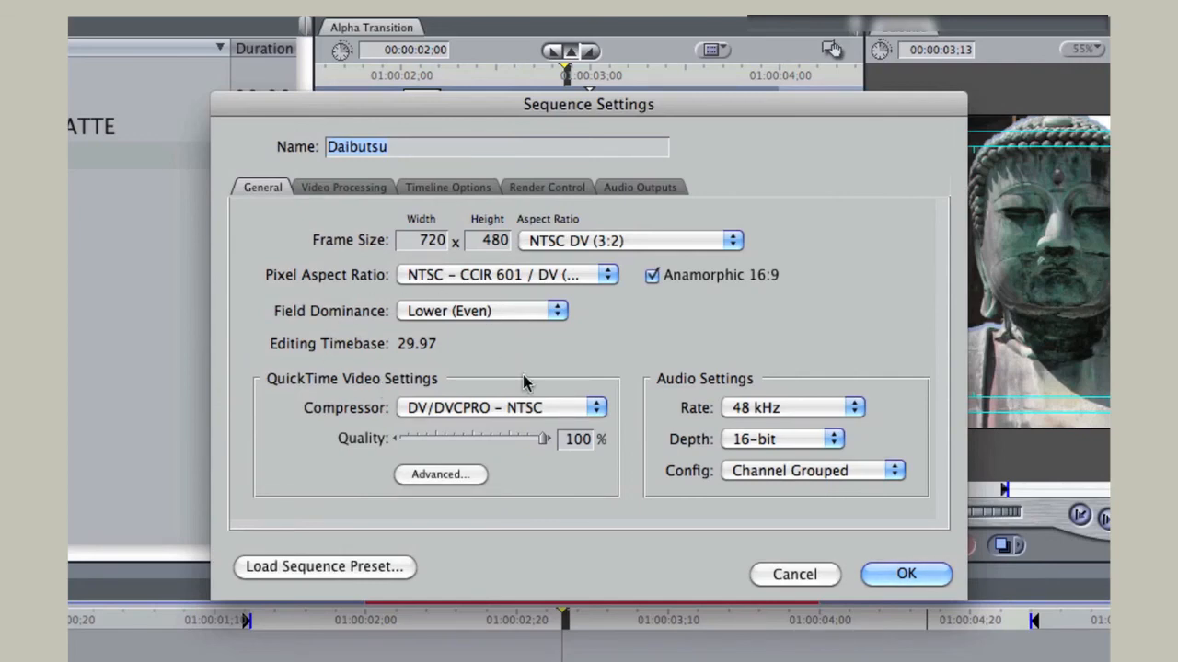
left_click(906, 574)
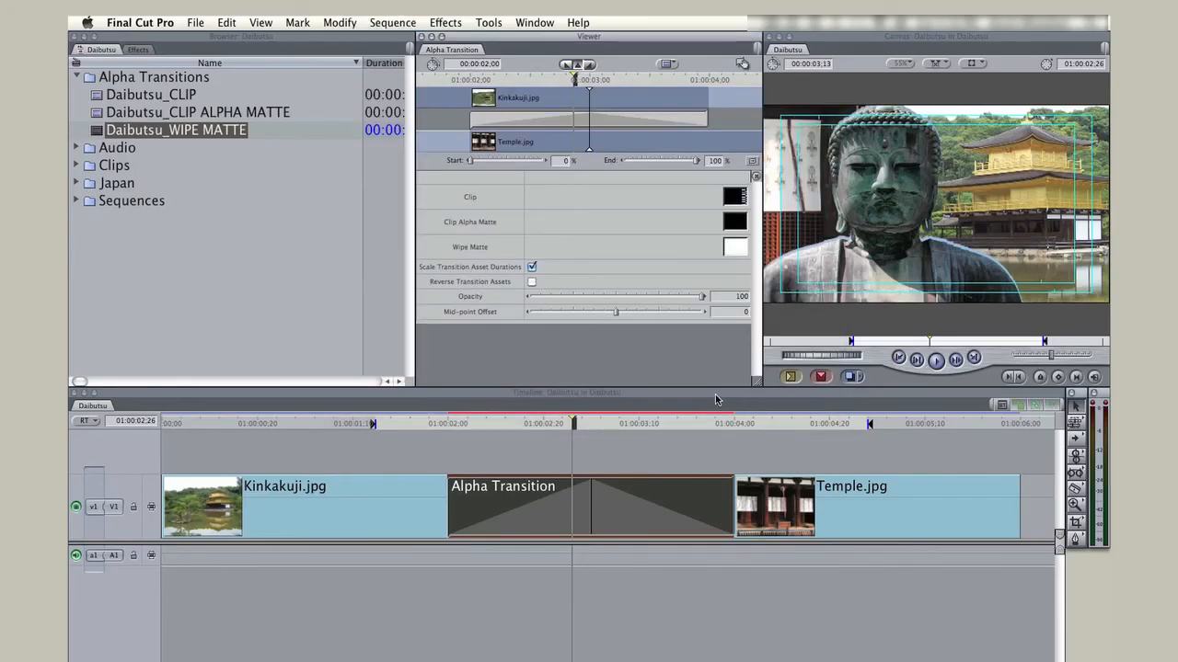